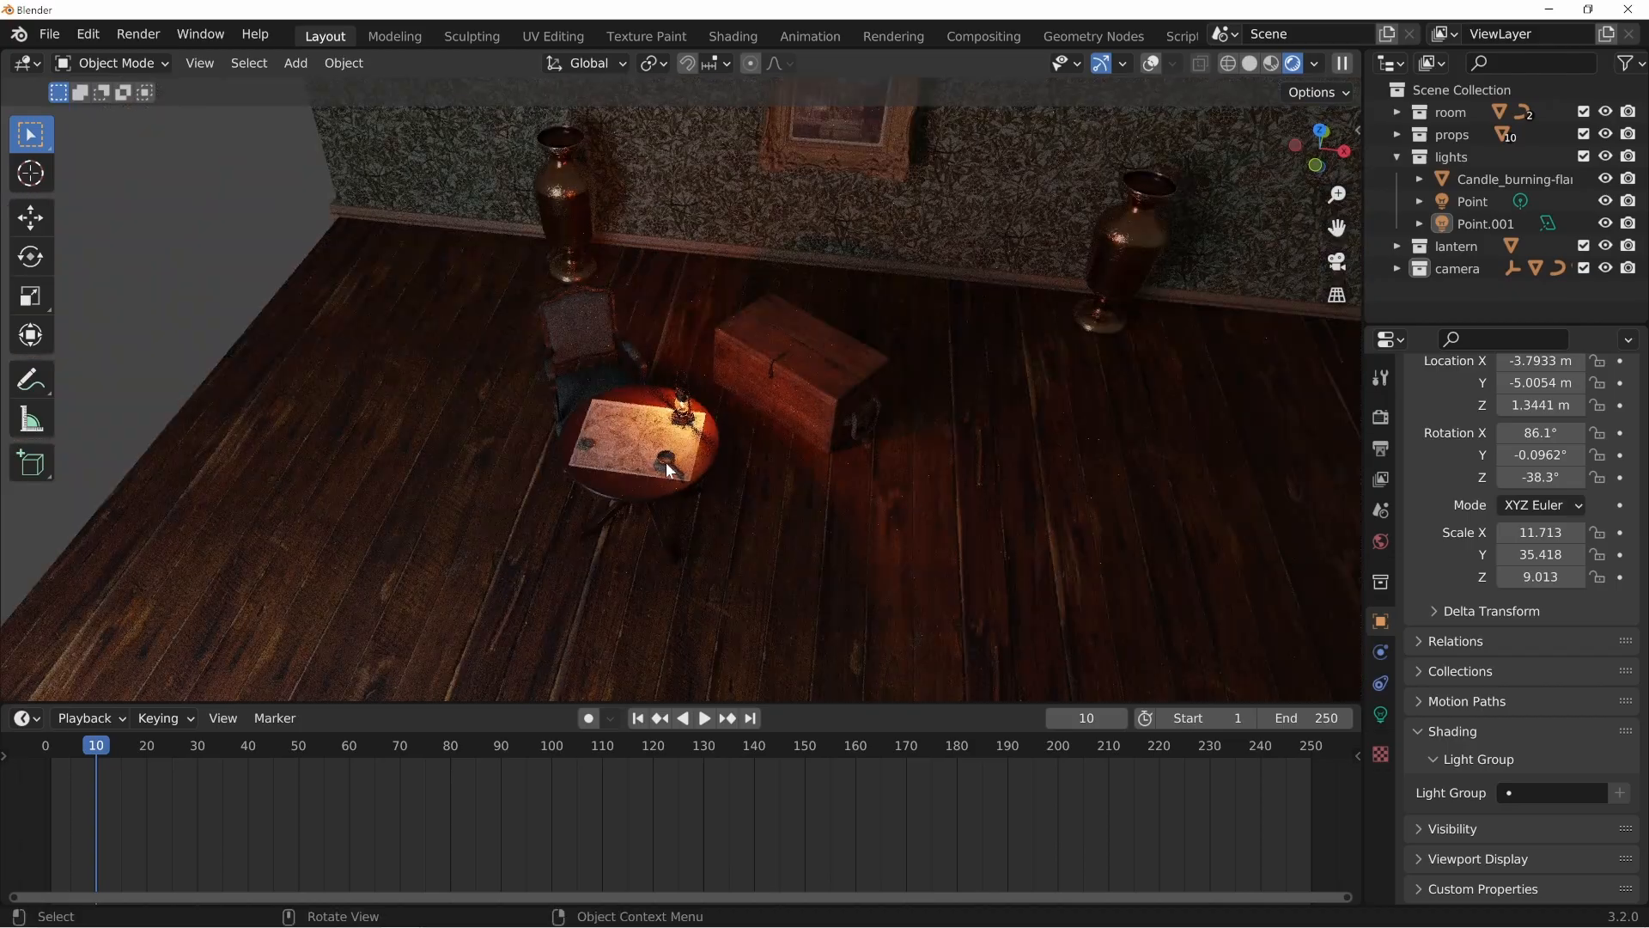
- Play the rendered room animation from the camera view and stop it at frame 170
left_click_drag(668, 467, 689, 364)
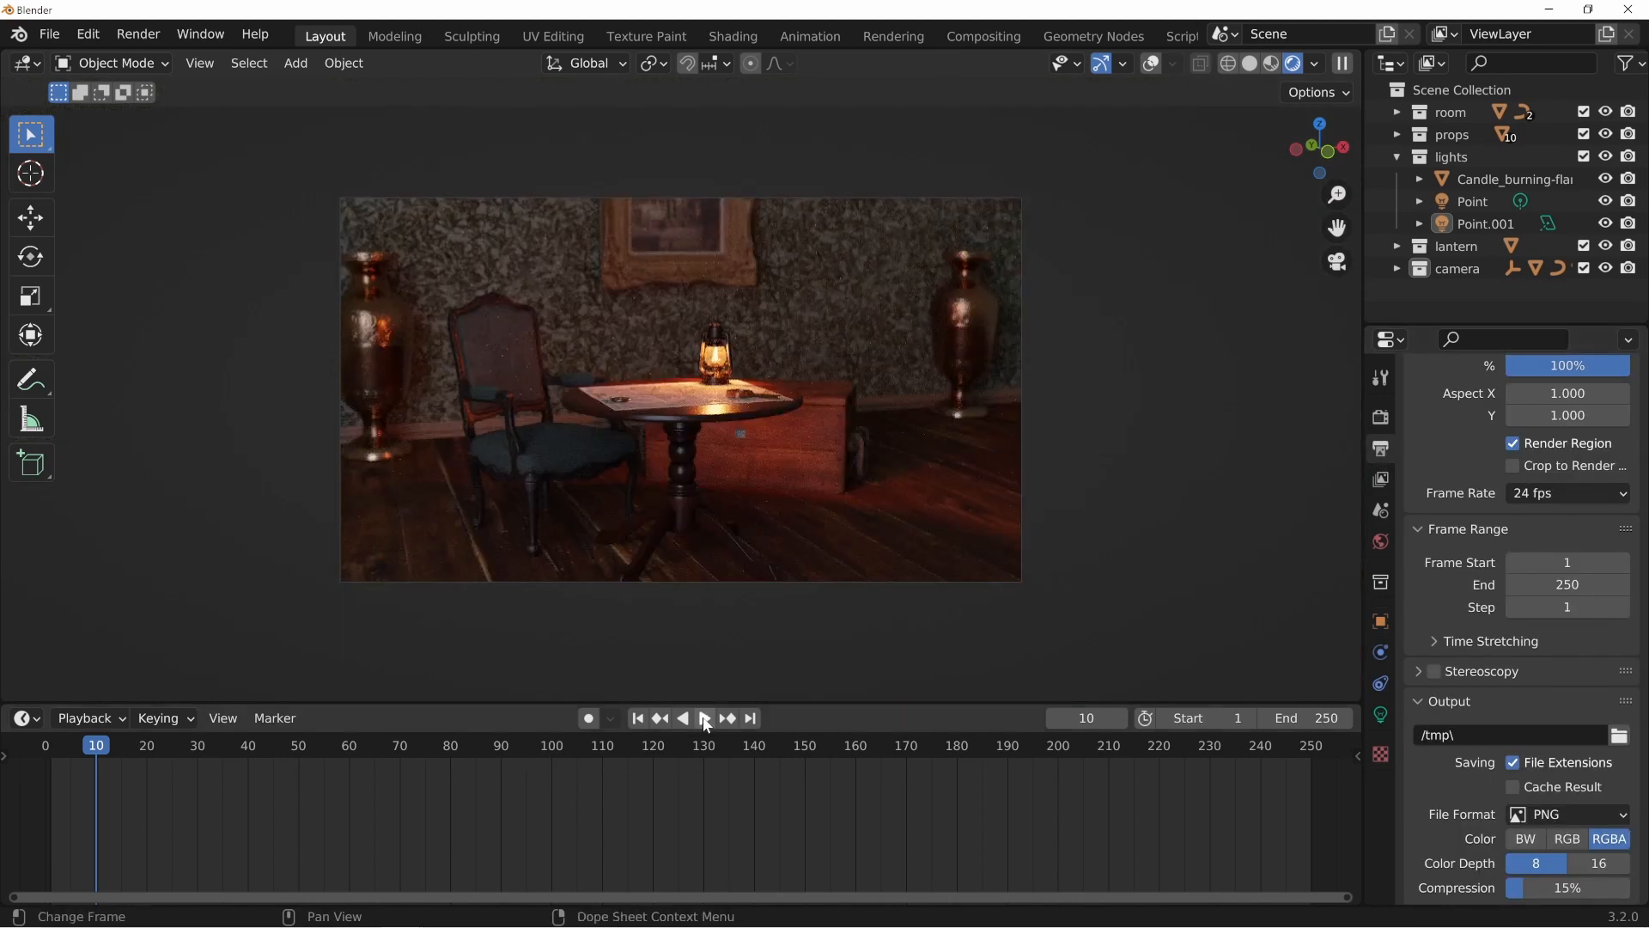
left_click(705, 718)
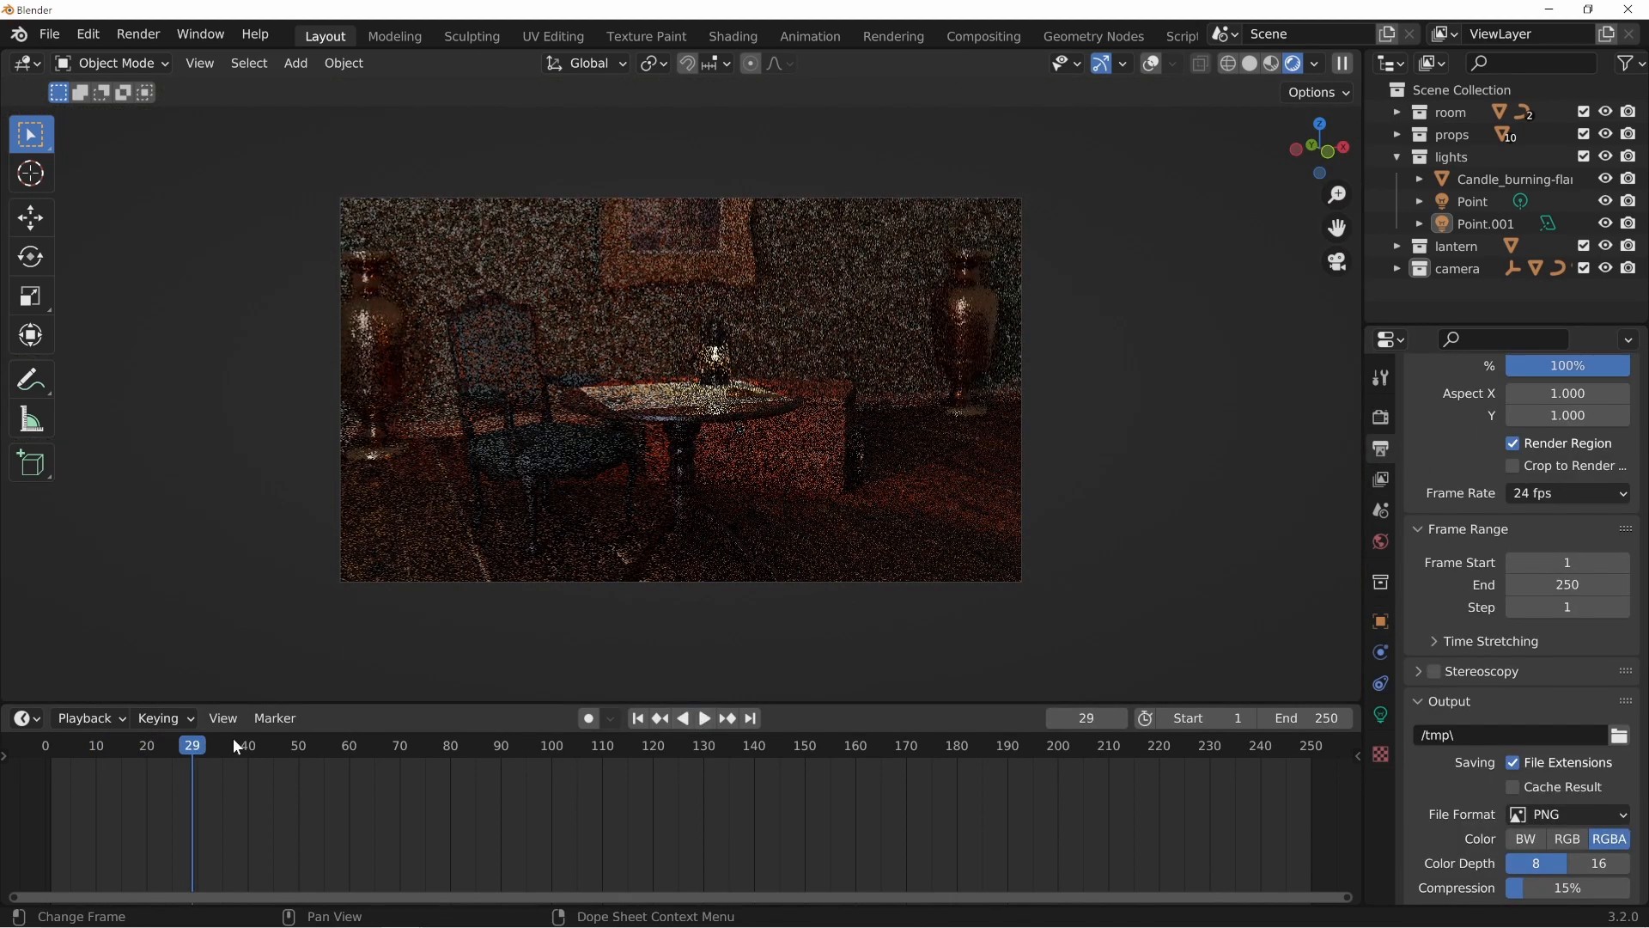
left_click(704, 718)
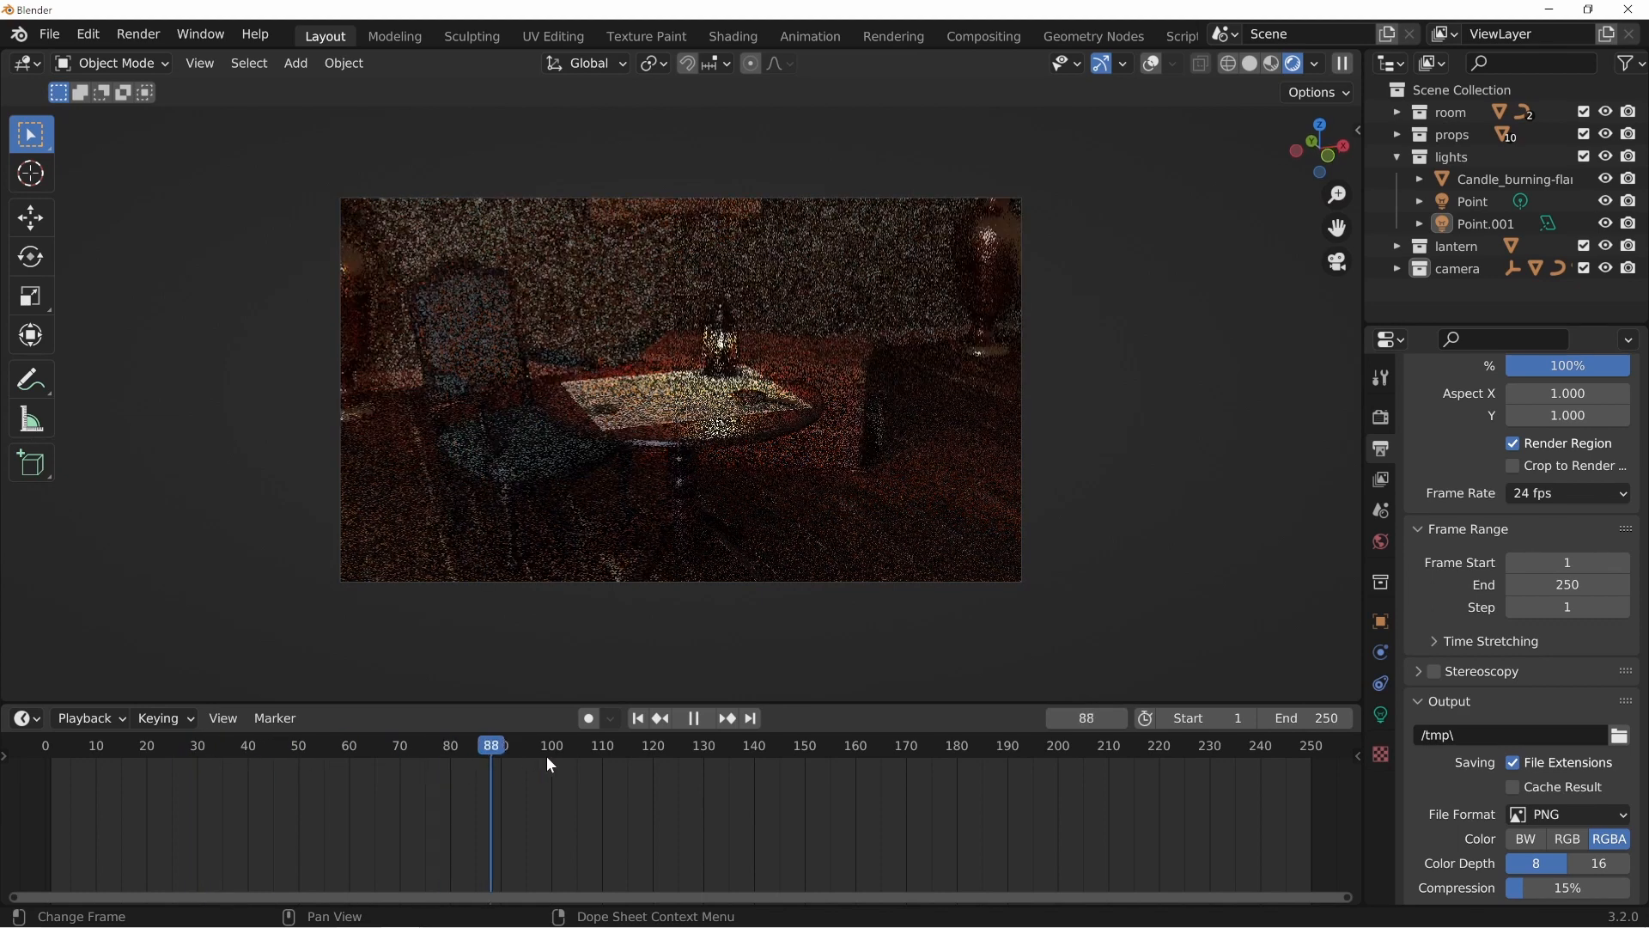
left_click(907, 769)
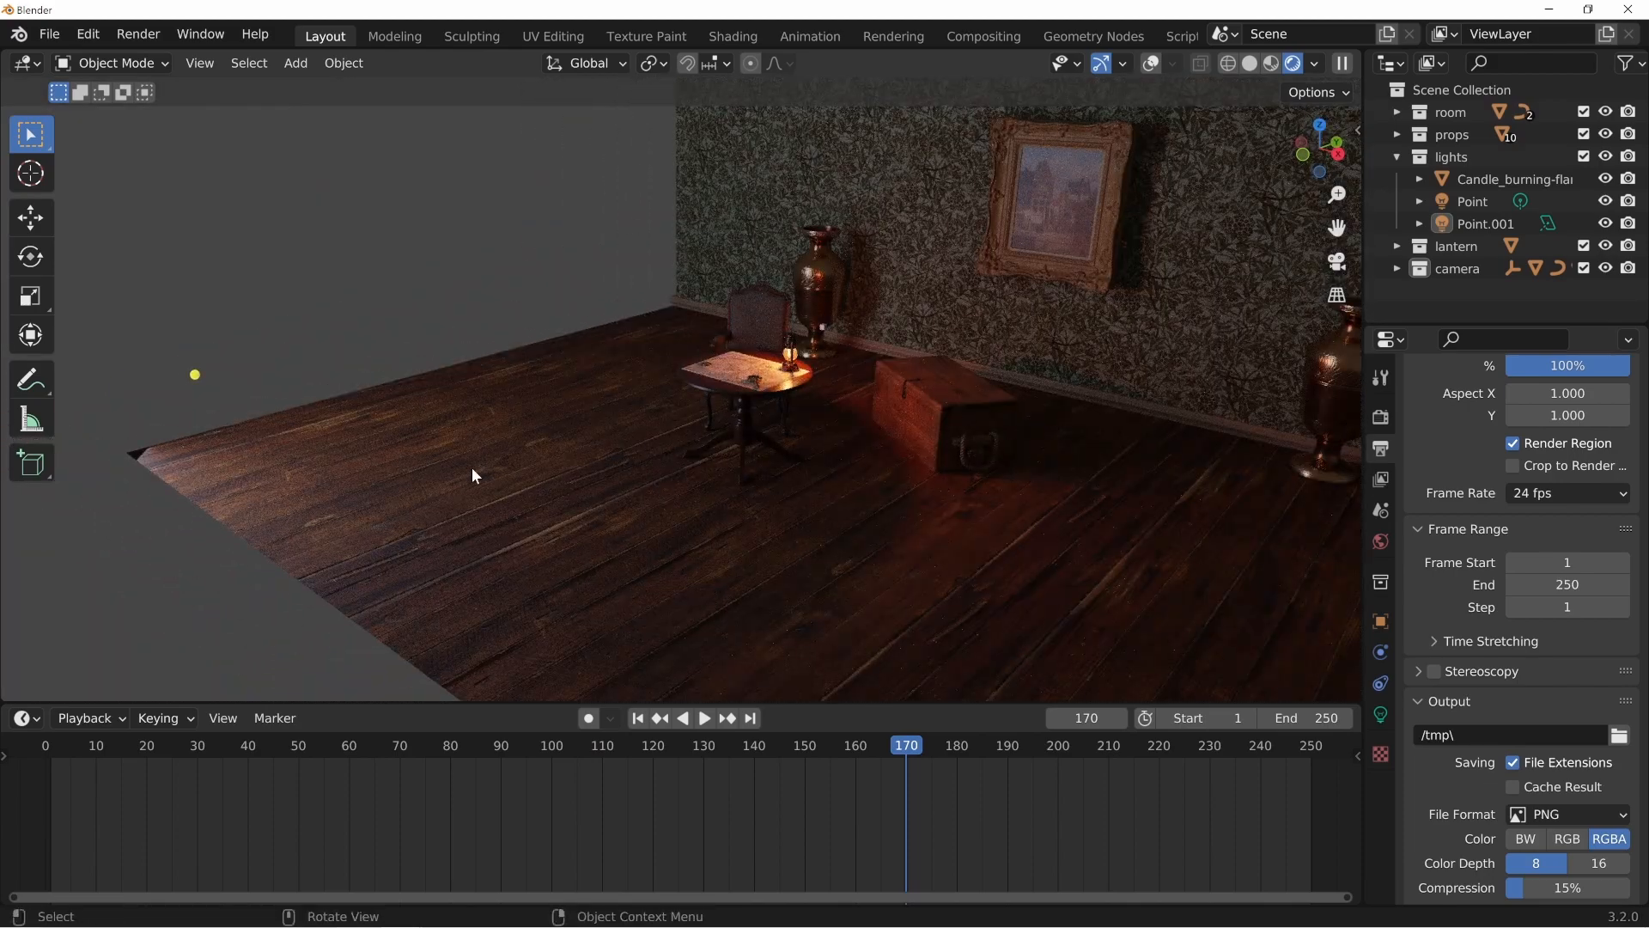
mouse_move(1151, 63)
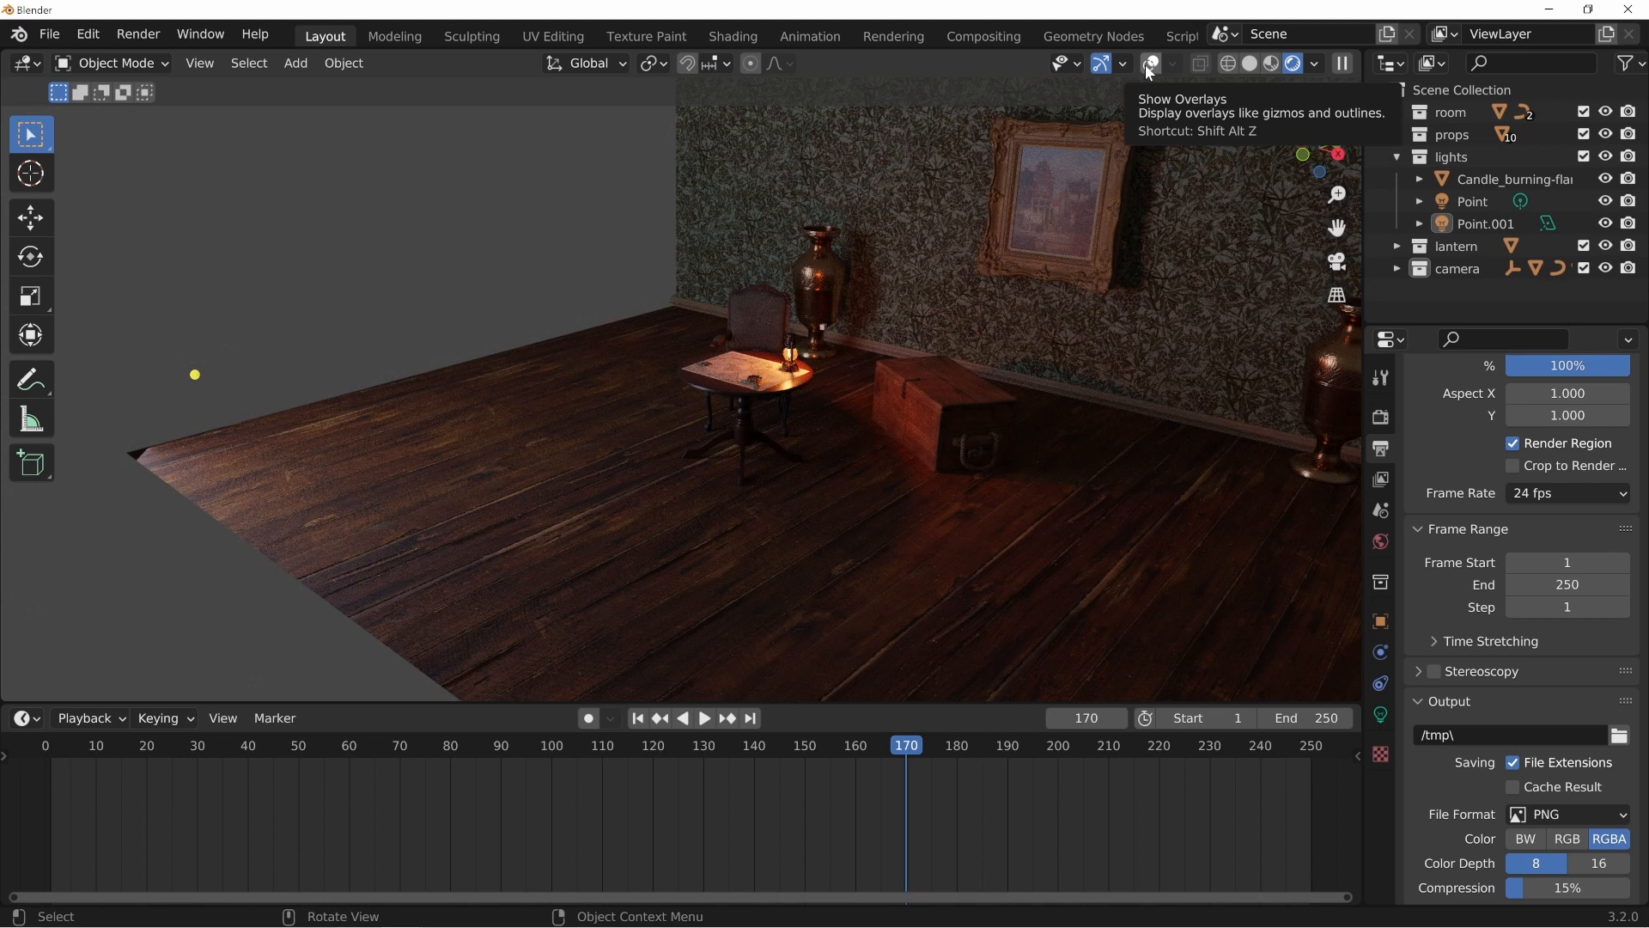
- Show viewport overlays and assign Point.001 to a new light group 'outdoor' in Object Properties
left_click(1147, 62)
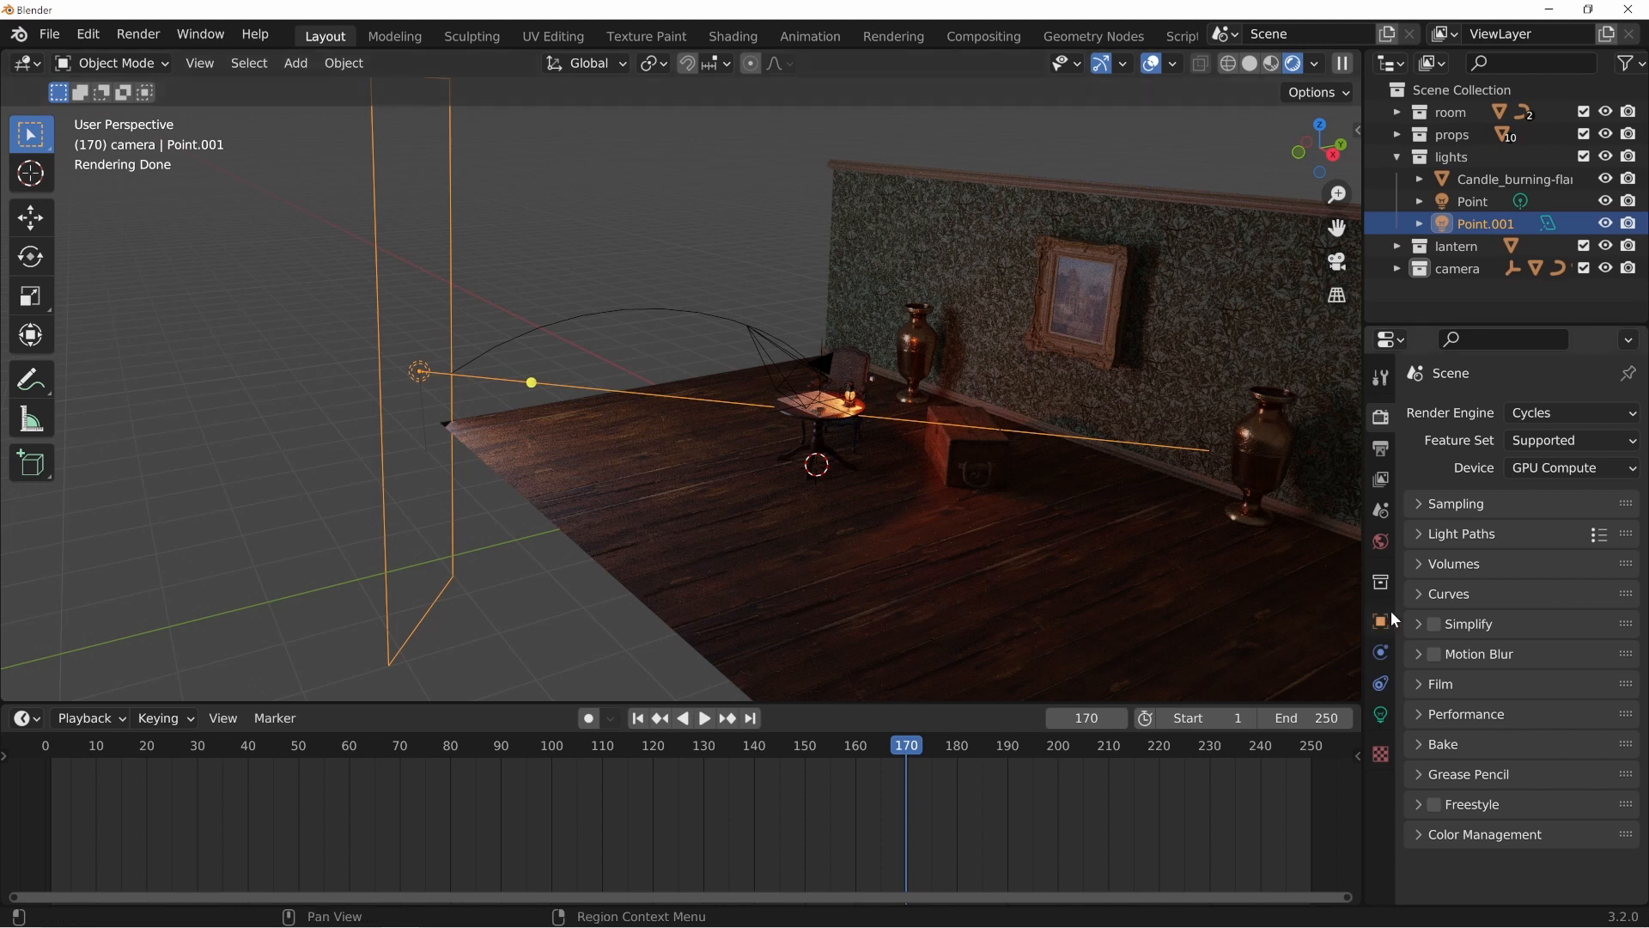
left_click(1381, 622)
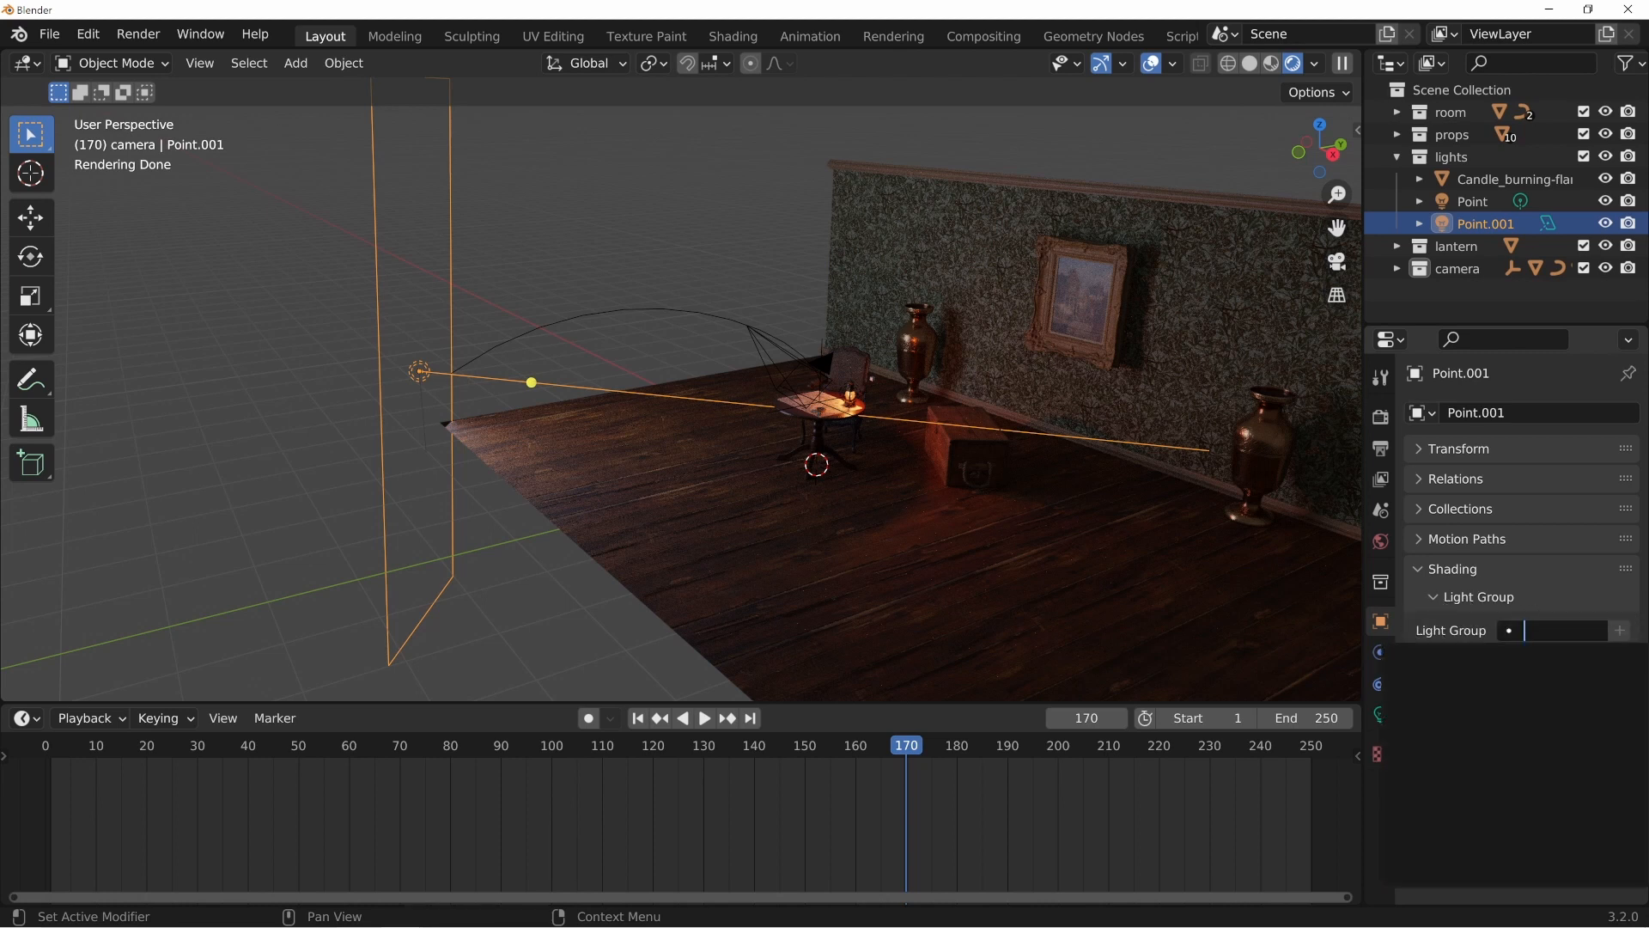
type("outdoor")
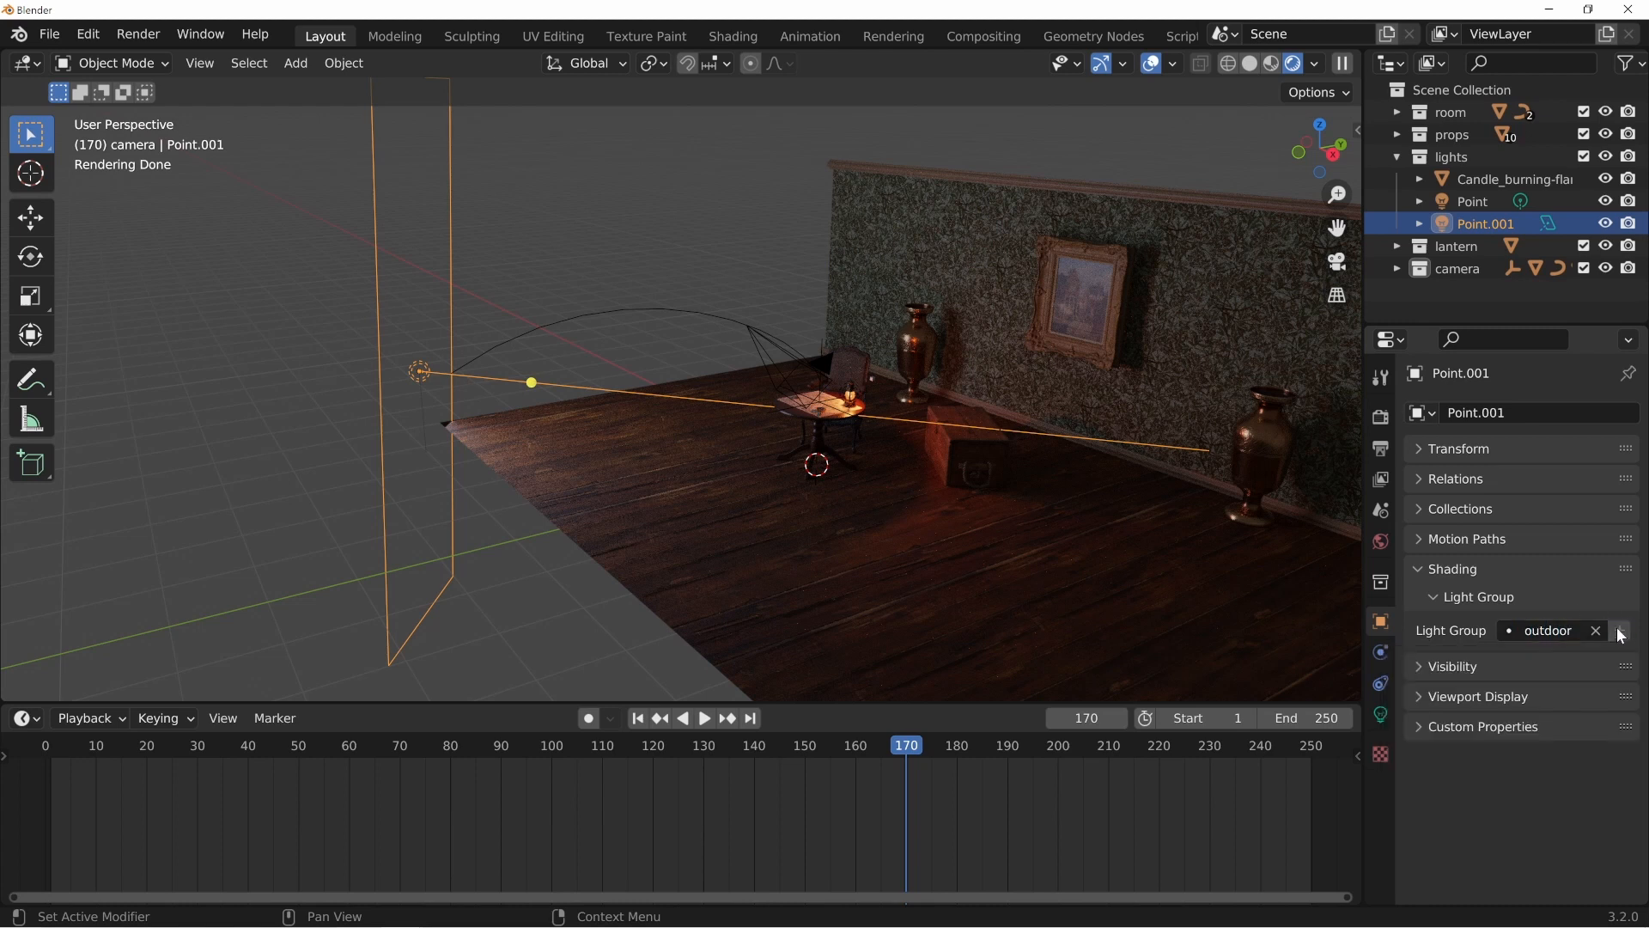
- Add the outdoor group to the view layer, put the Point light in group 'lantern', and select the candle flame
left_click(1548, 630)
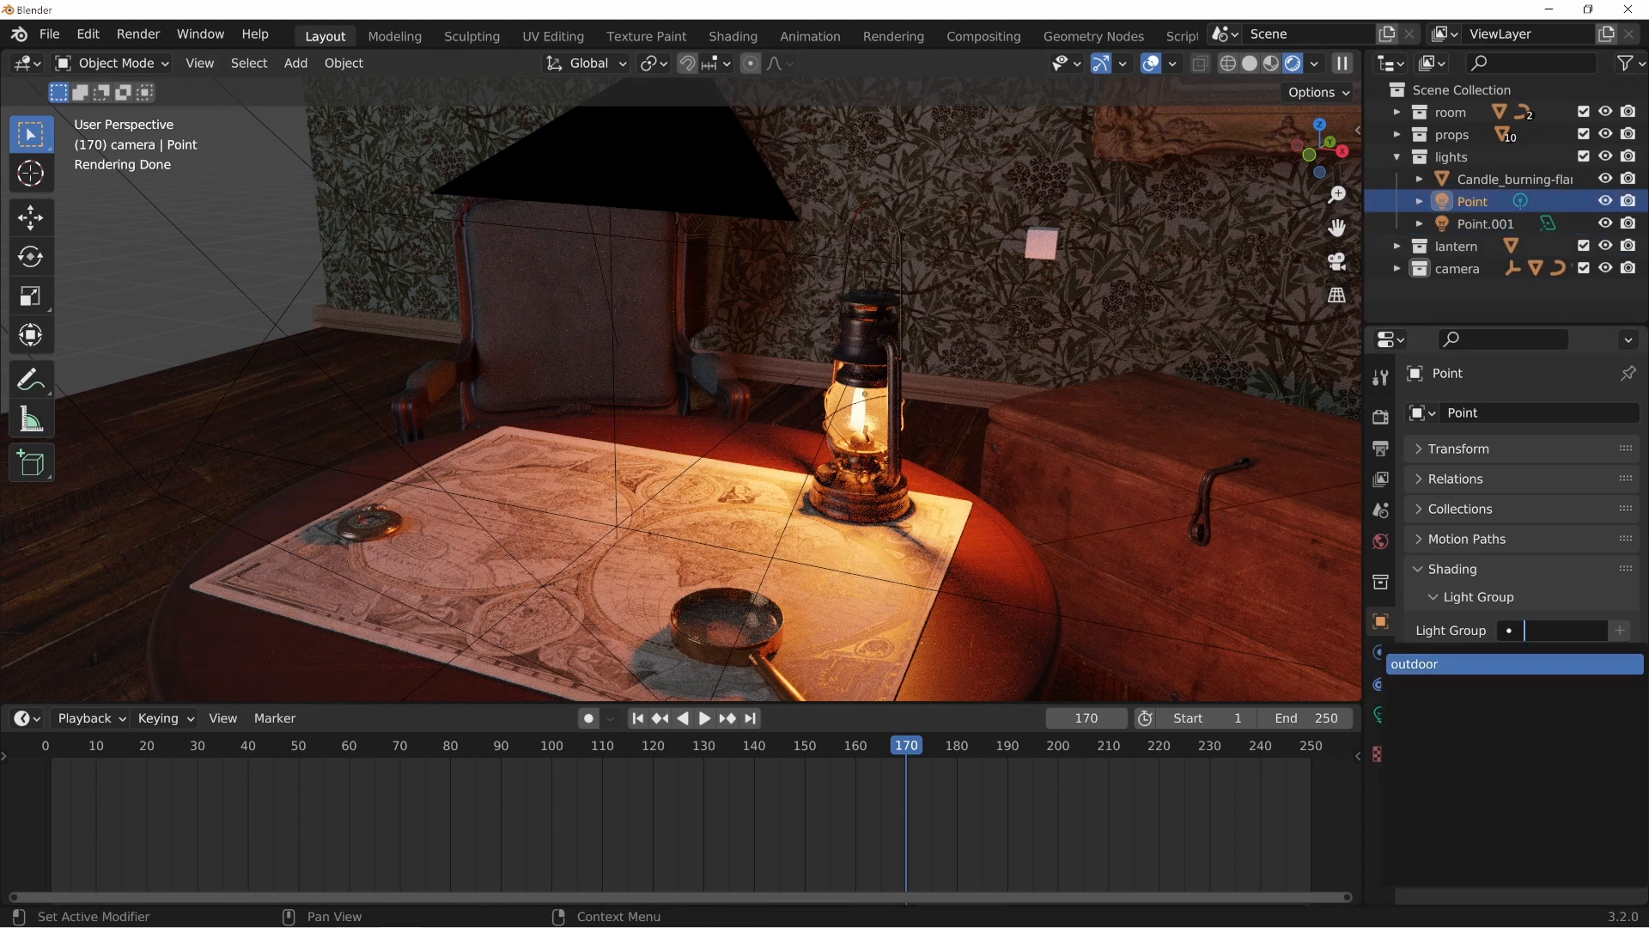
type("lantern")
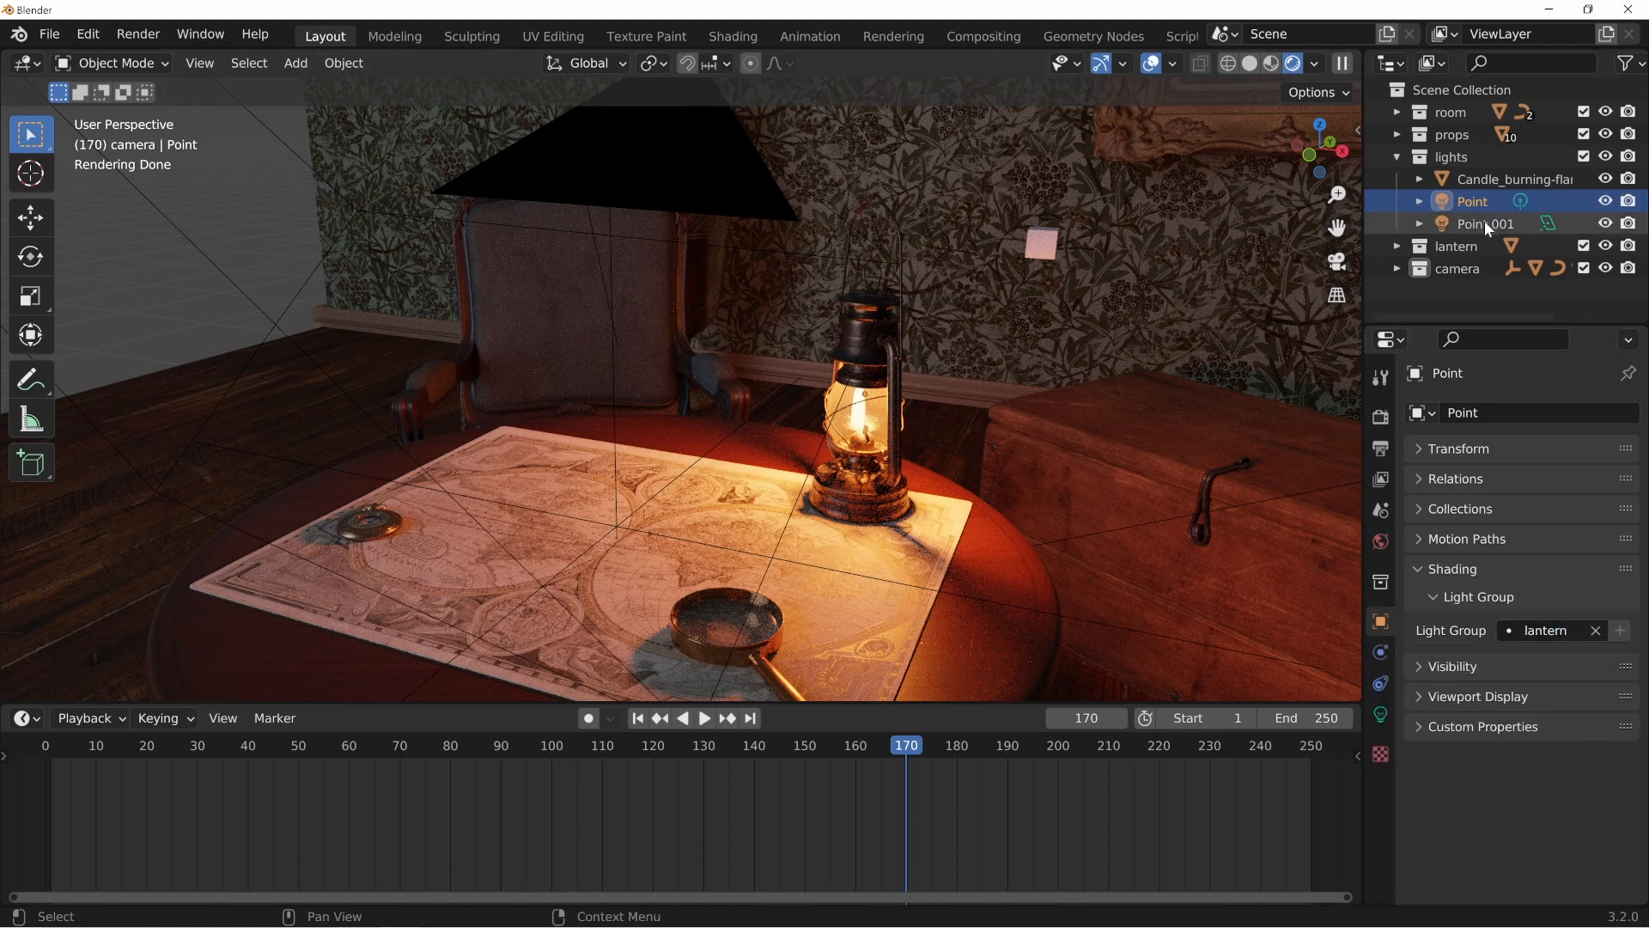
left_click(1515, 179)
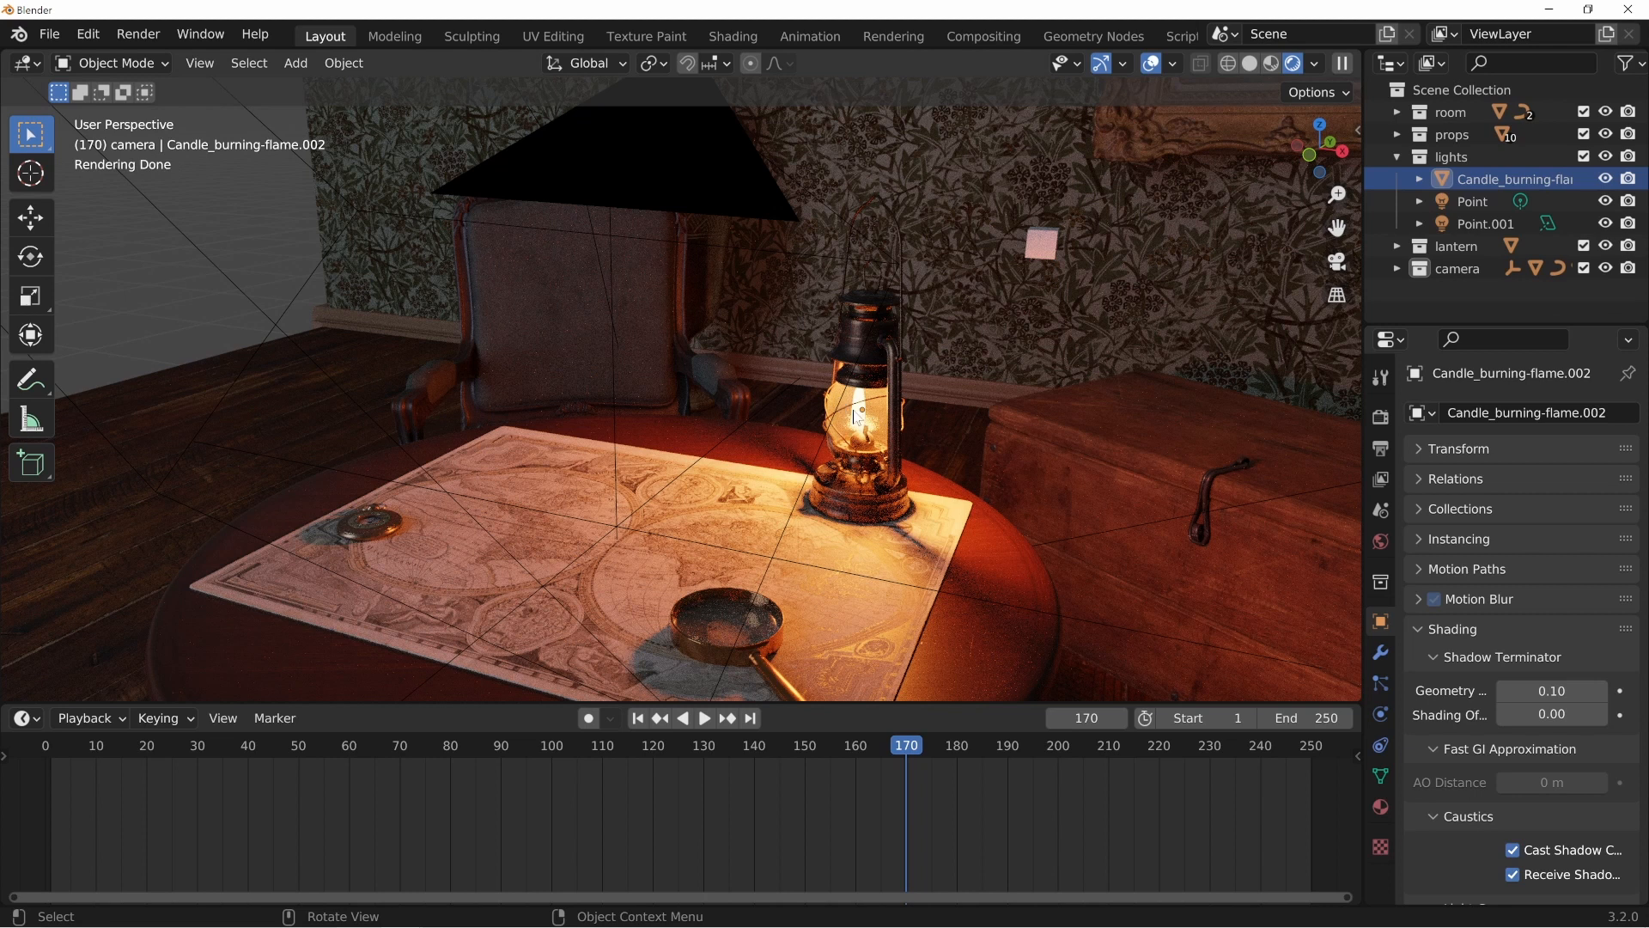
scroll("down", 3)
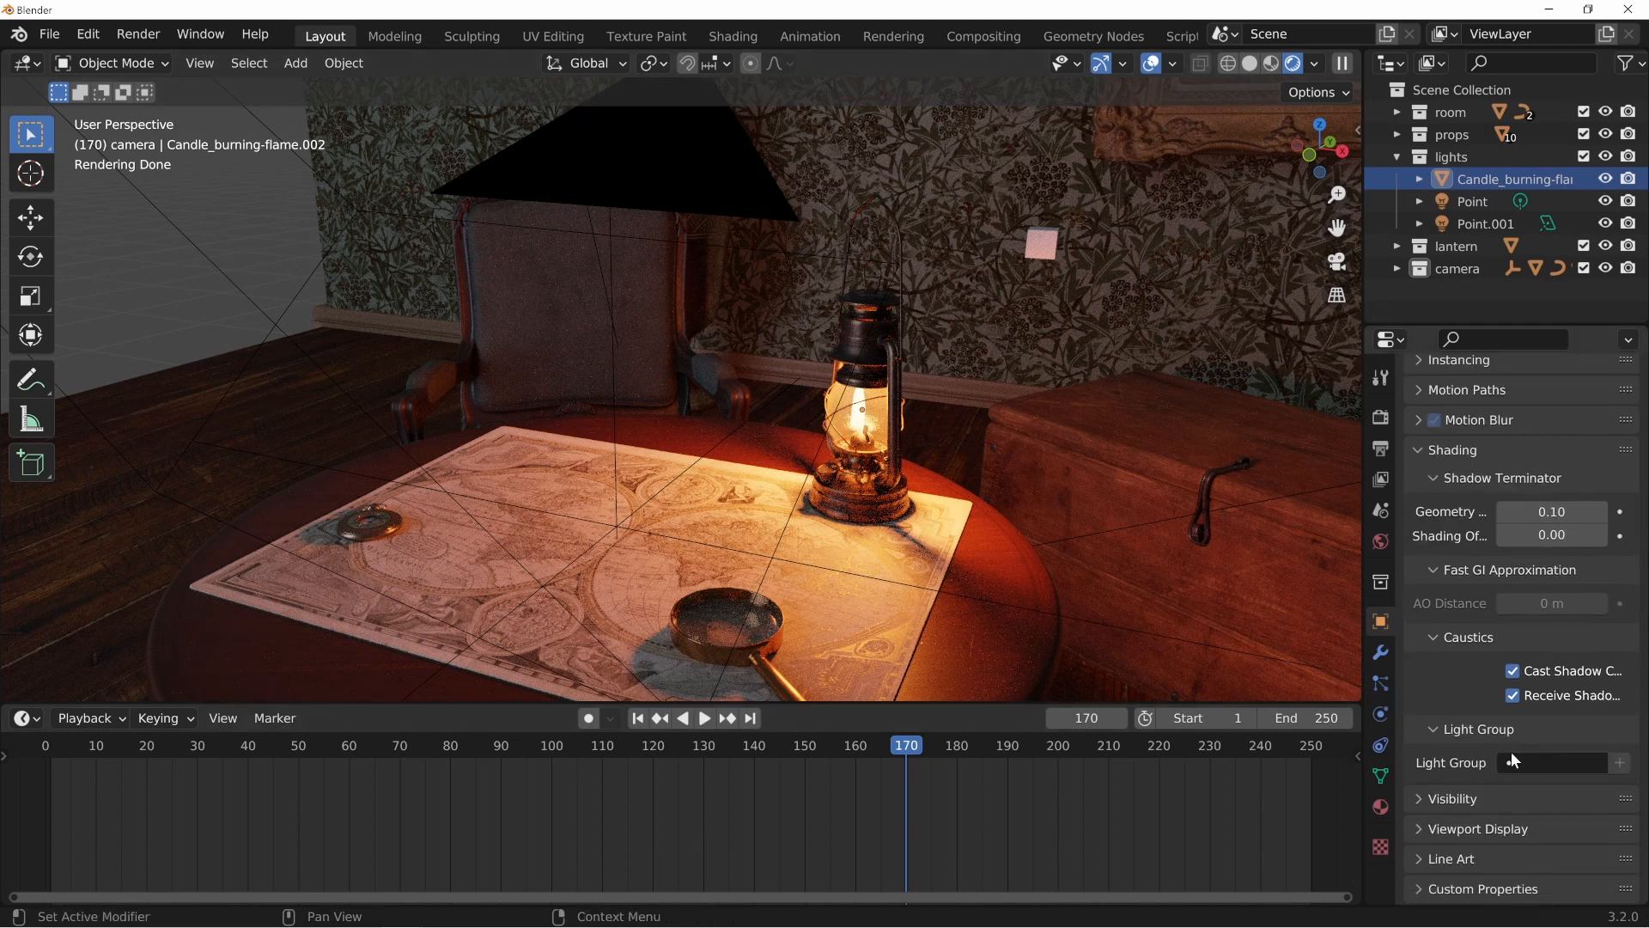
- Show the View Layer Passes list holding both the outdoor and lantern light groups
left_click(1553, 763)
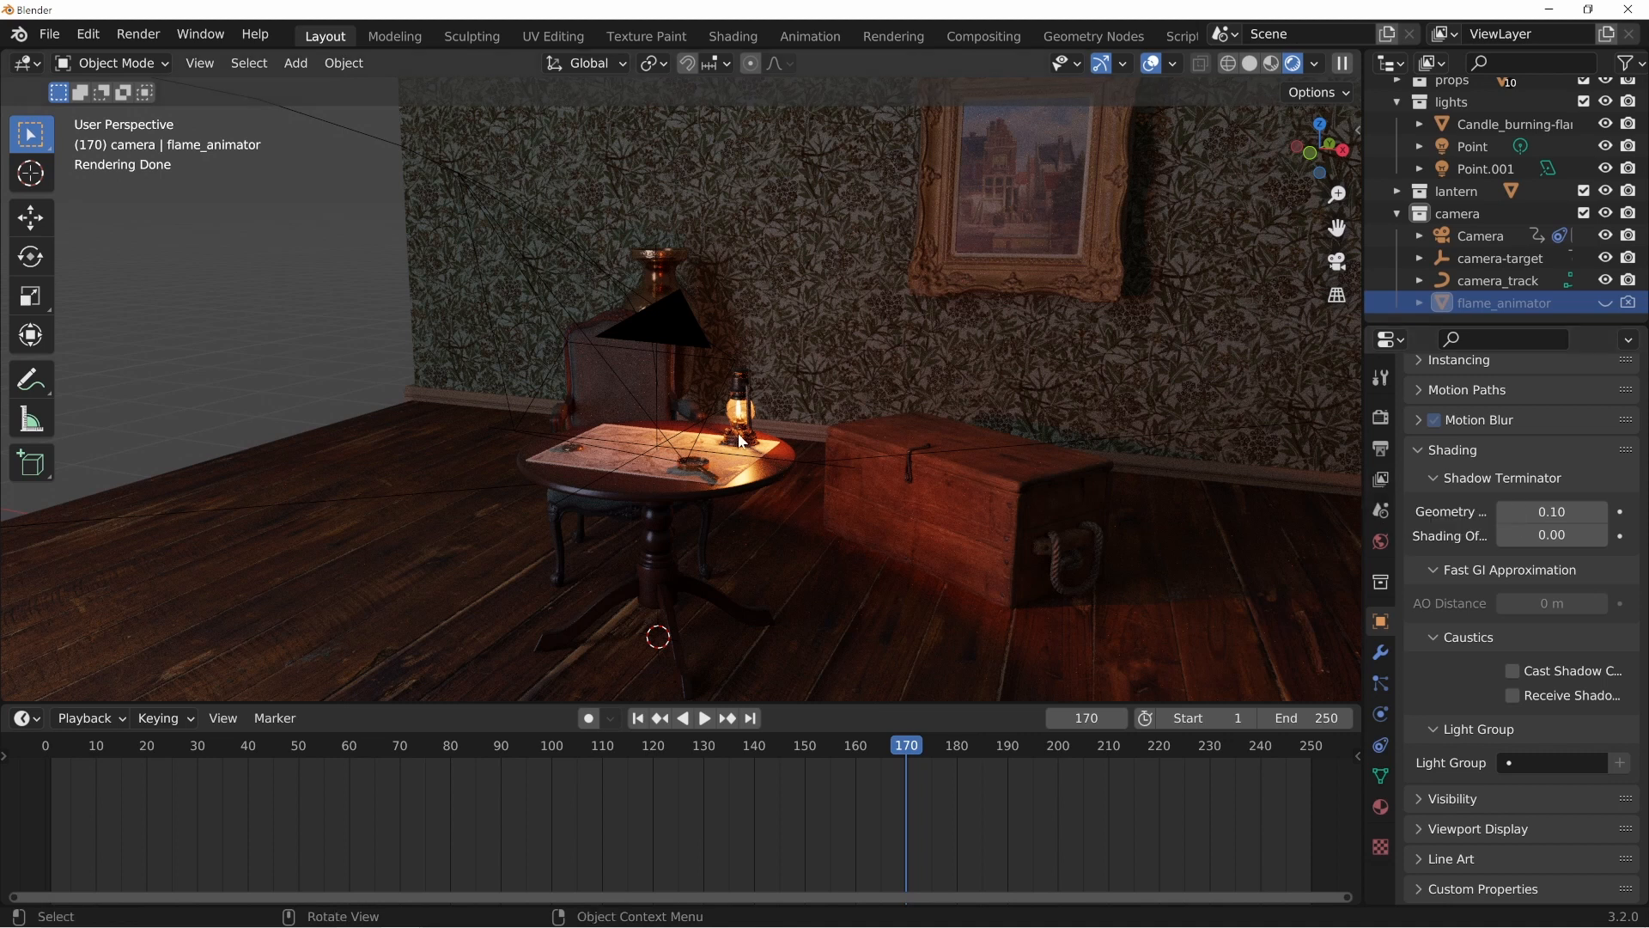
left_click(1381, 480)
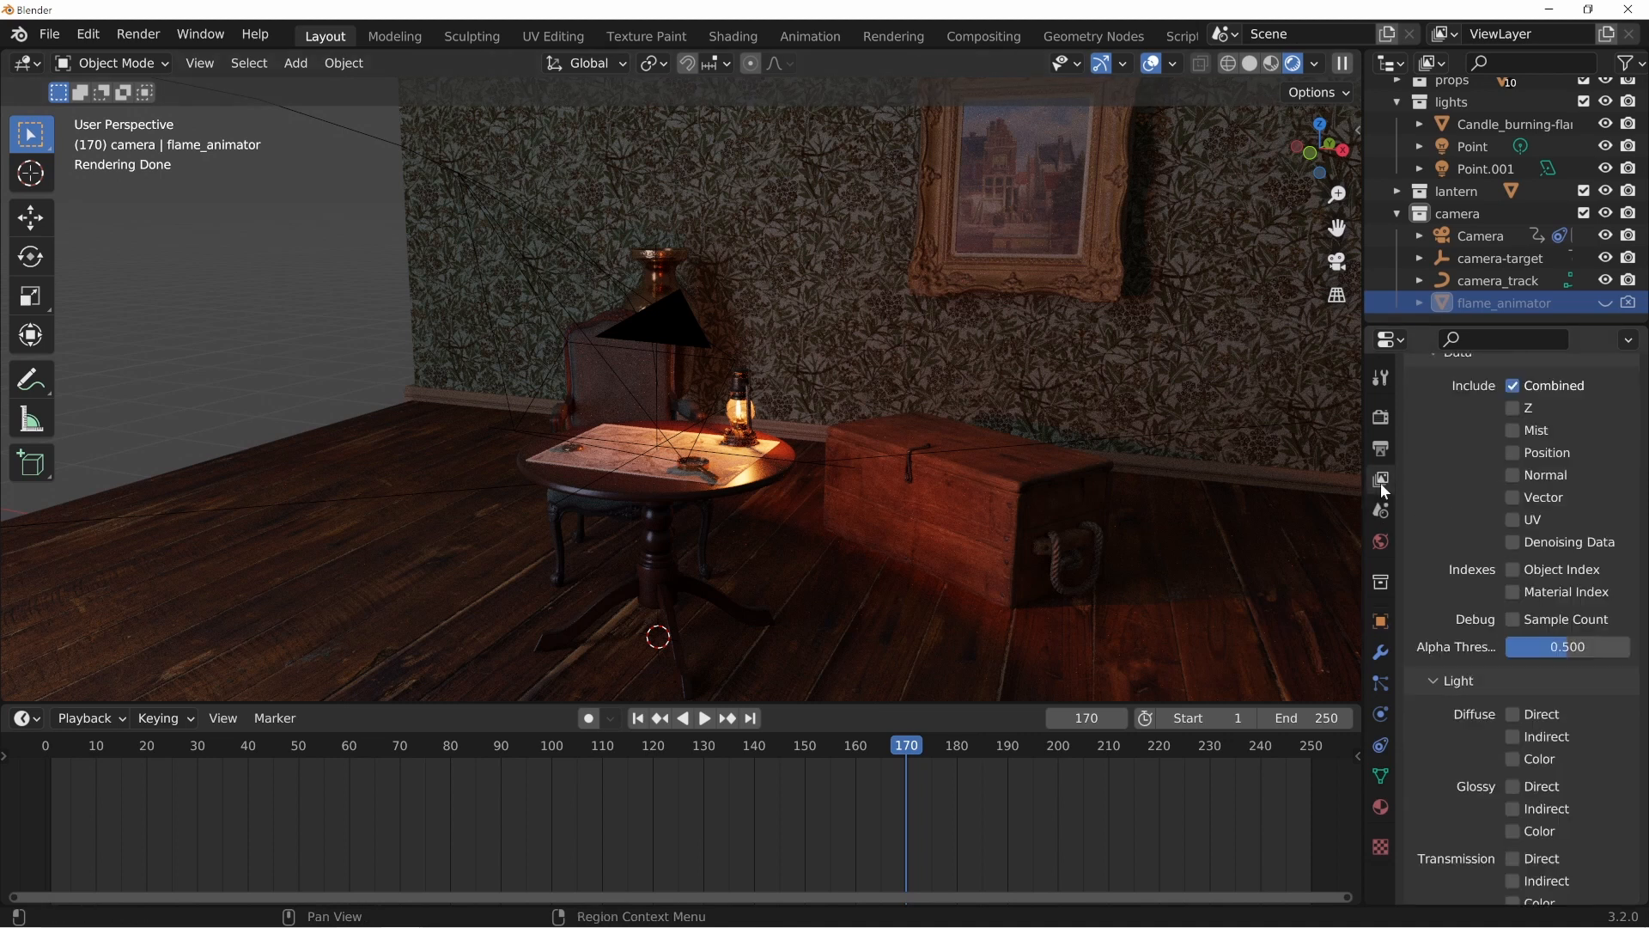
mouse_move(1381, 481)
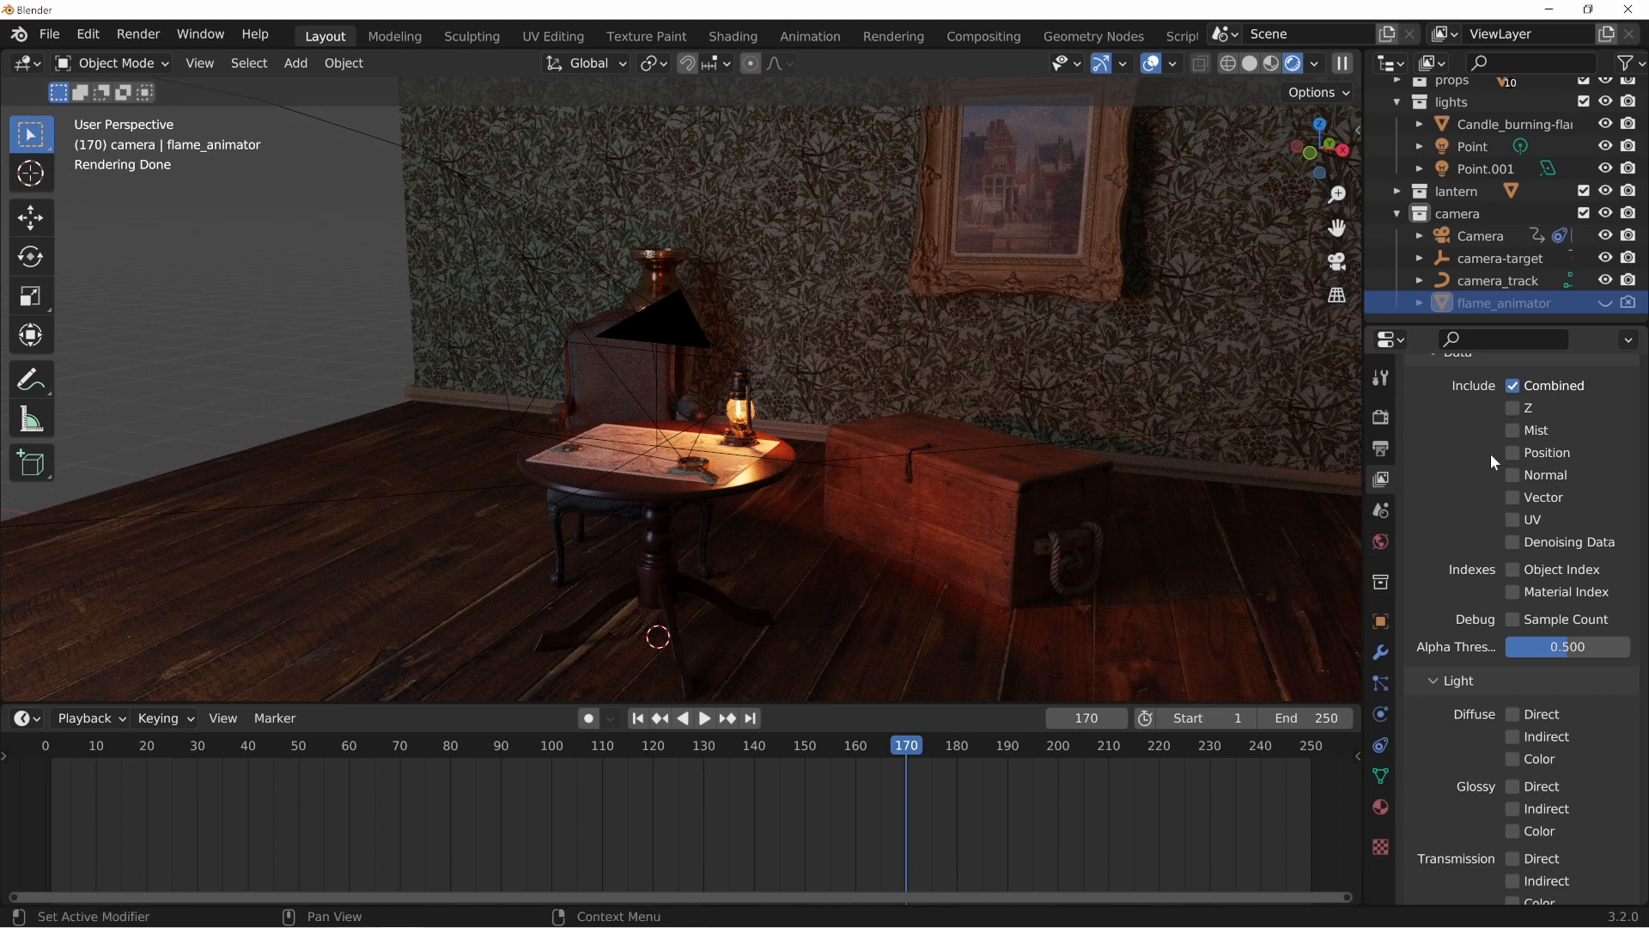
scroll("down", 3)
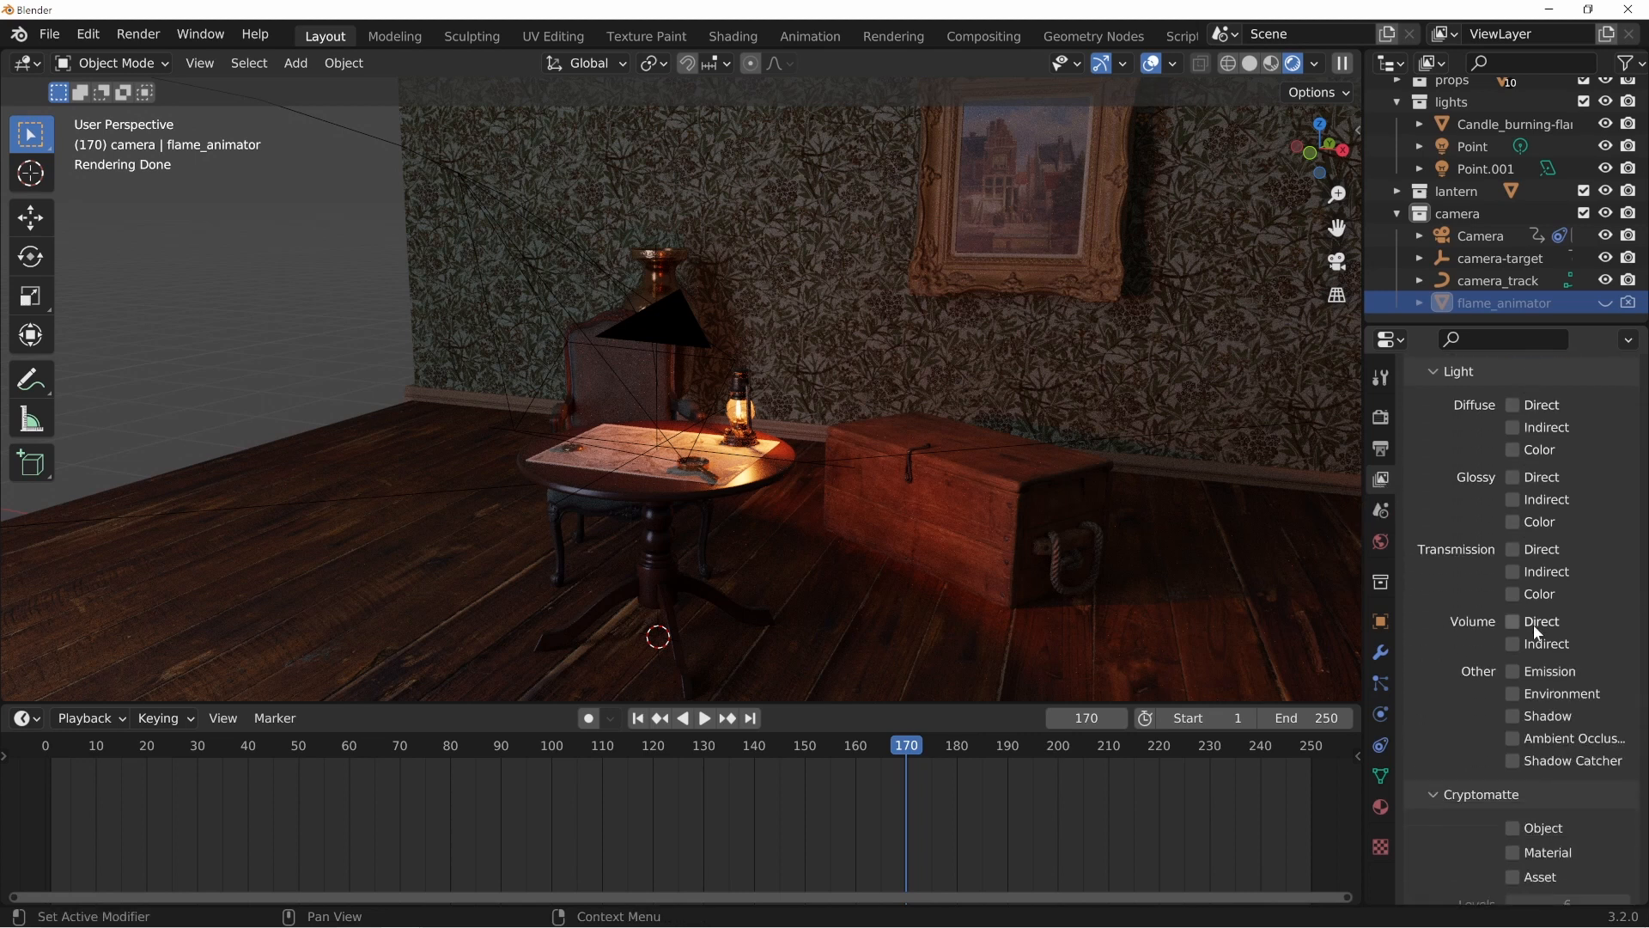
scroll("down", 3)
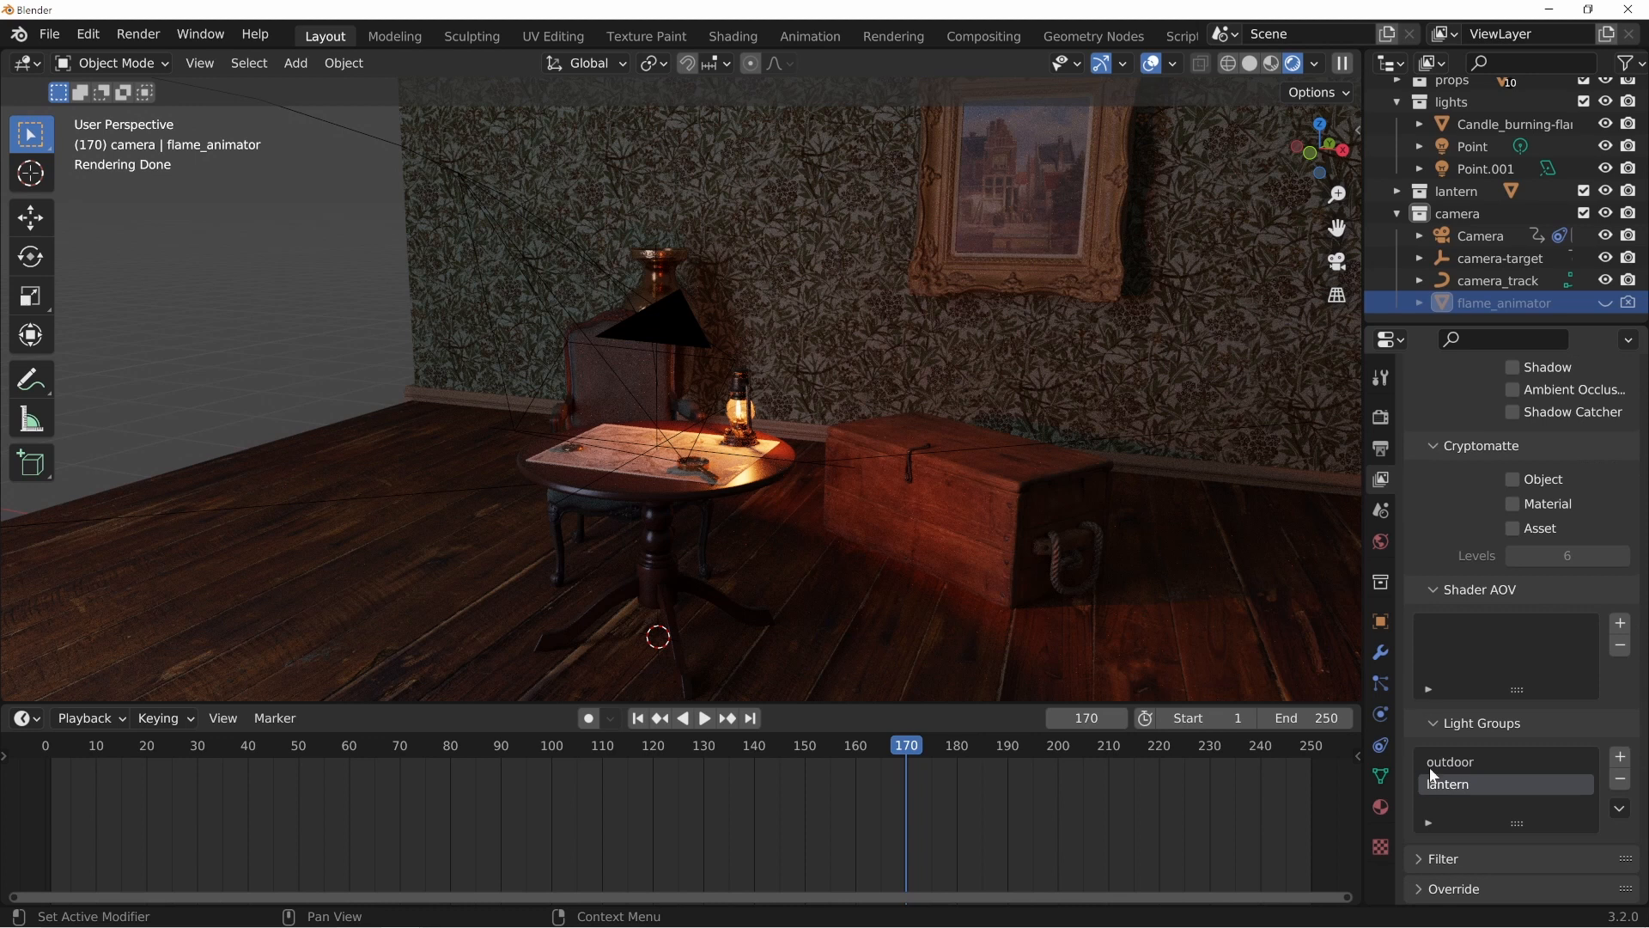
mouse_move(1485, 784)
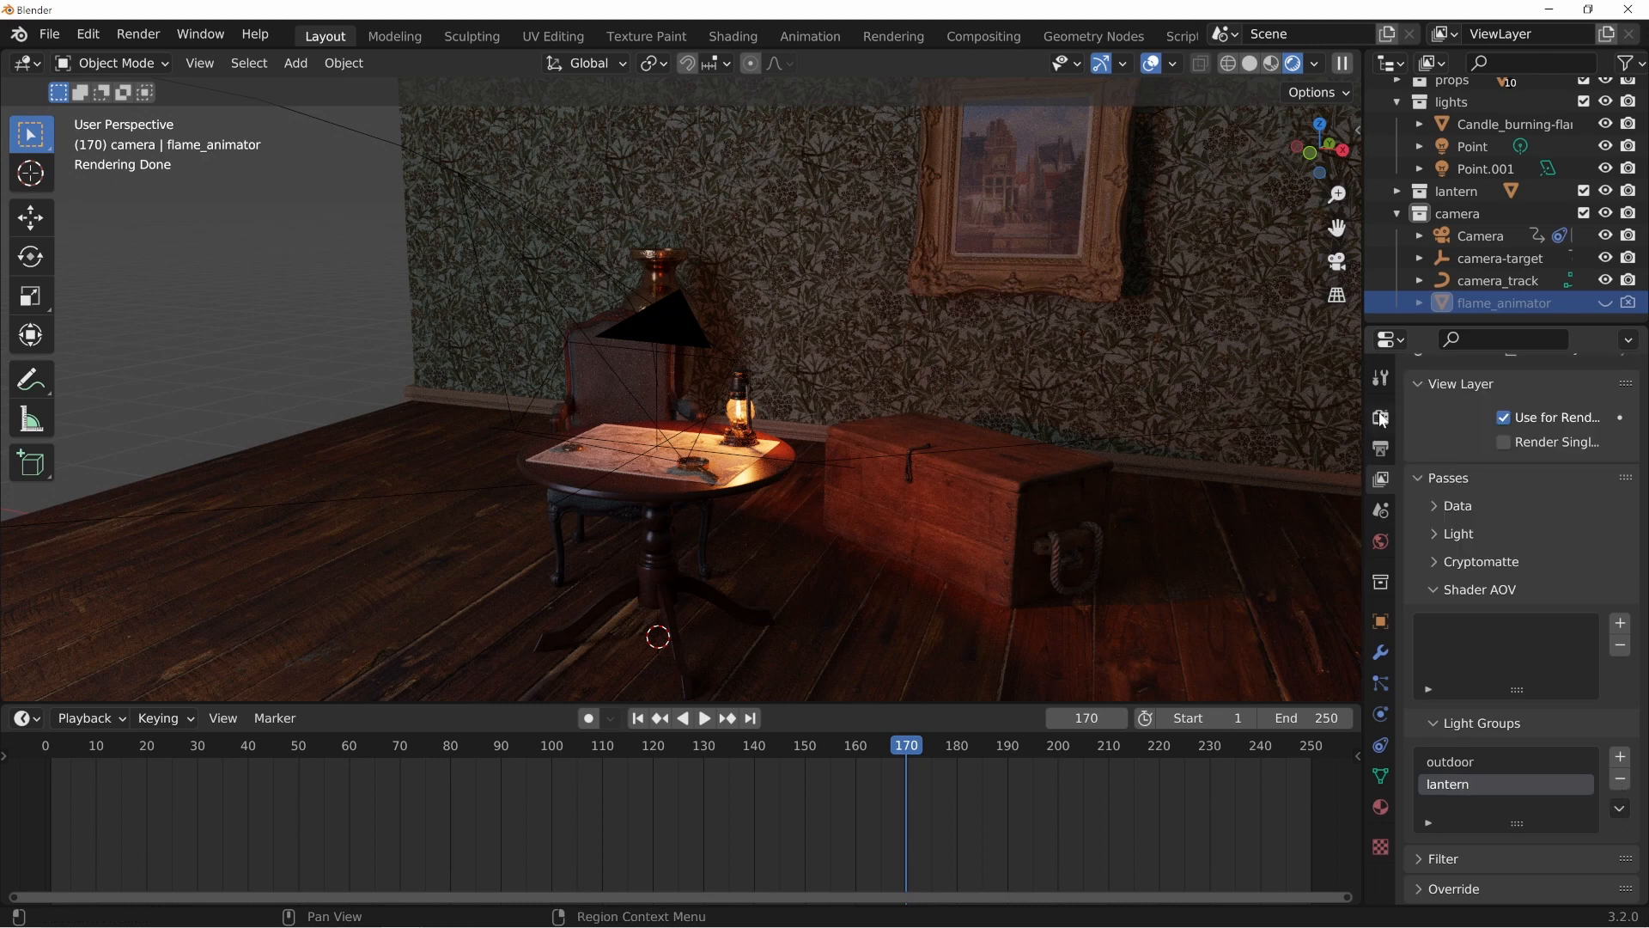
- Set render resolution to 150% of 1920×1080, jump to frame 106 and render it with F12
left_click(1379, 416)
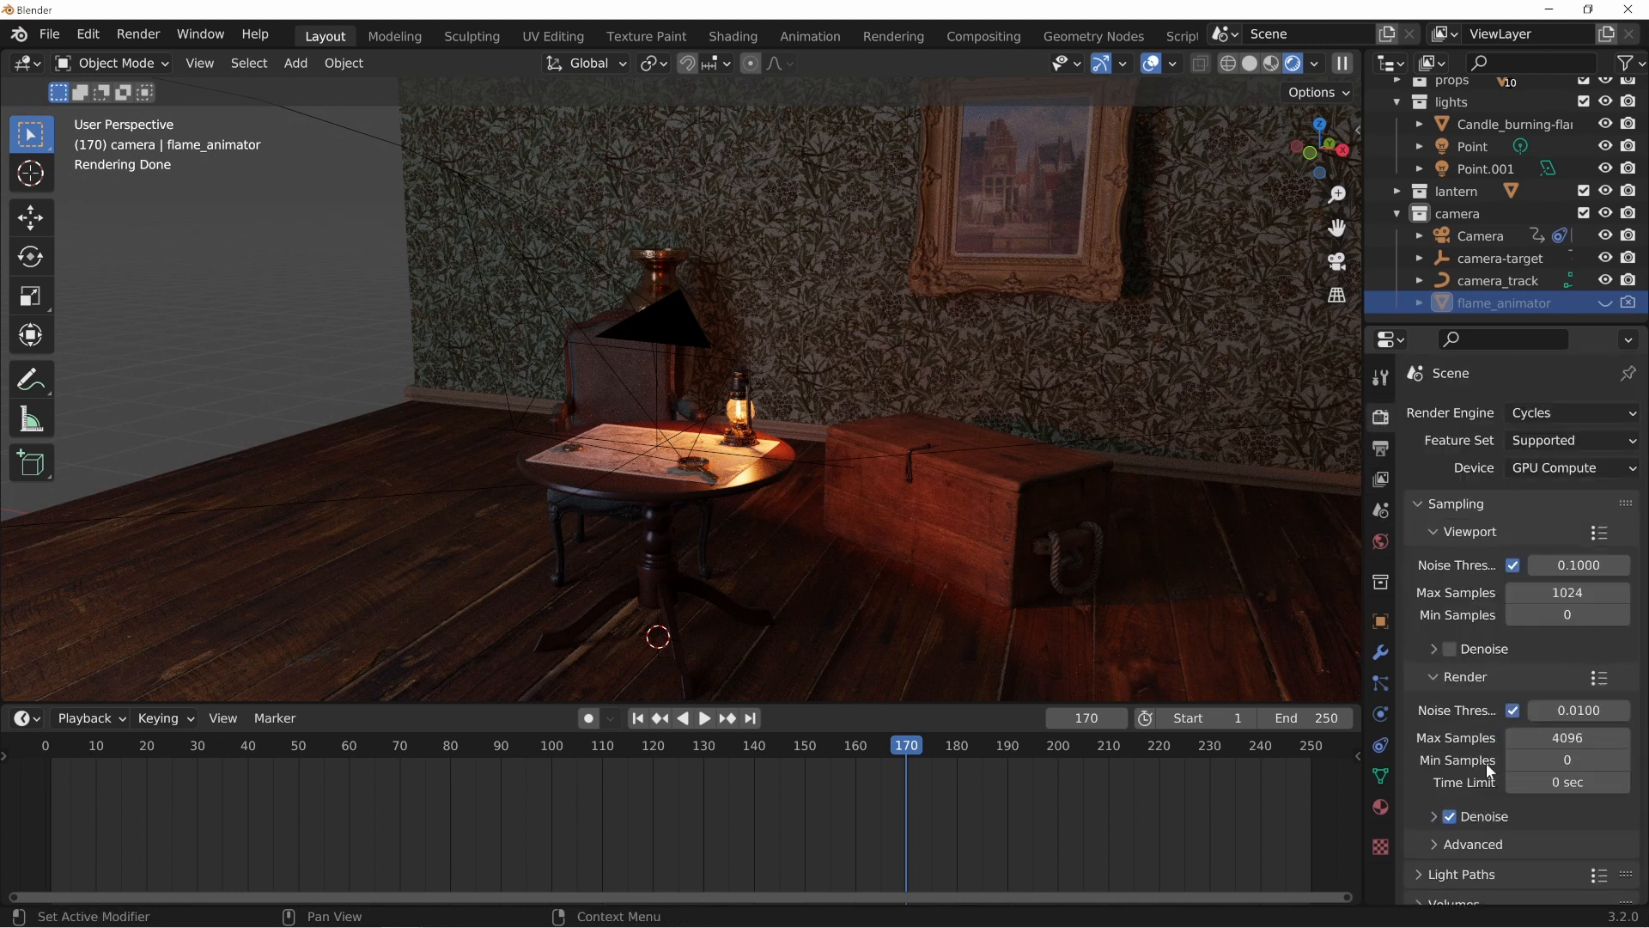
scroll("down", 3)
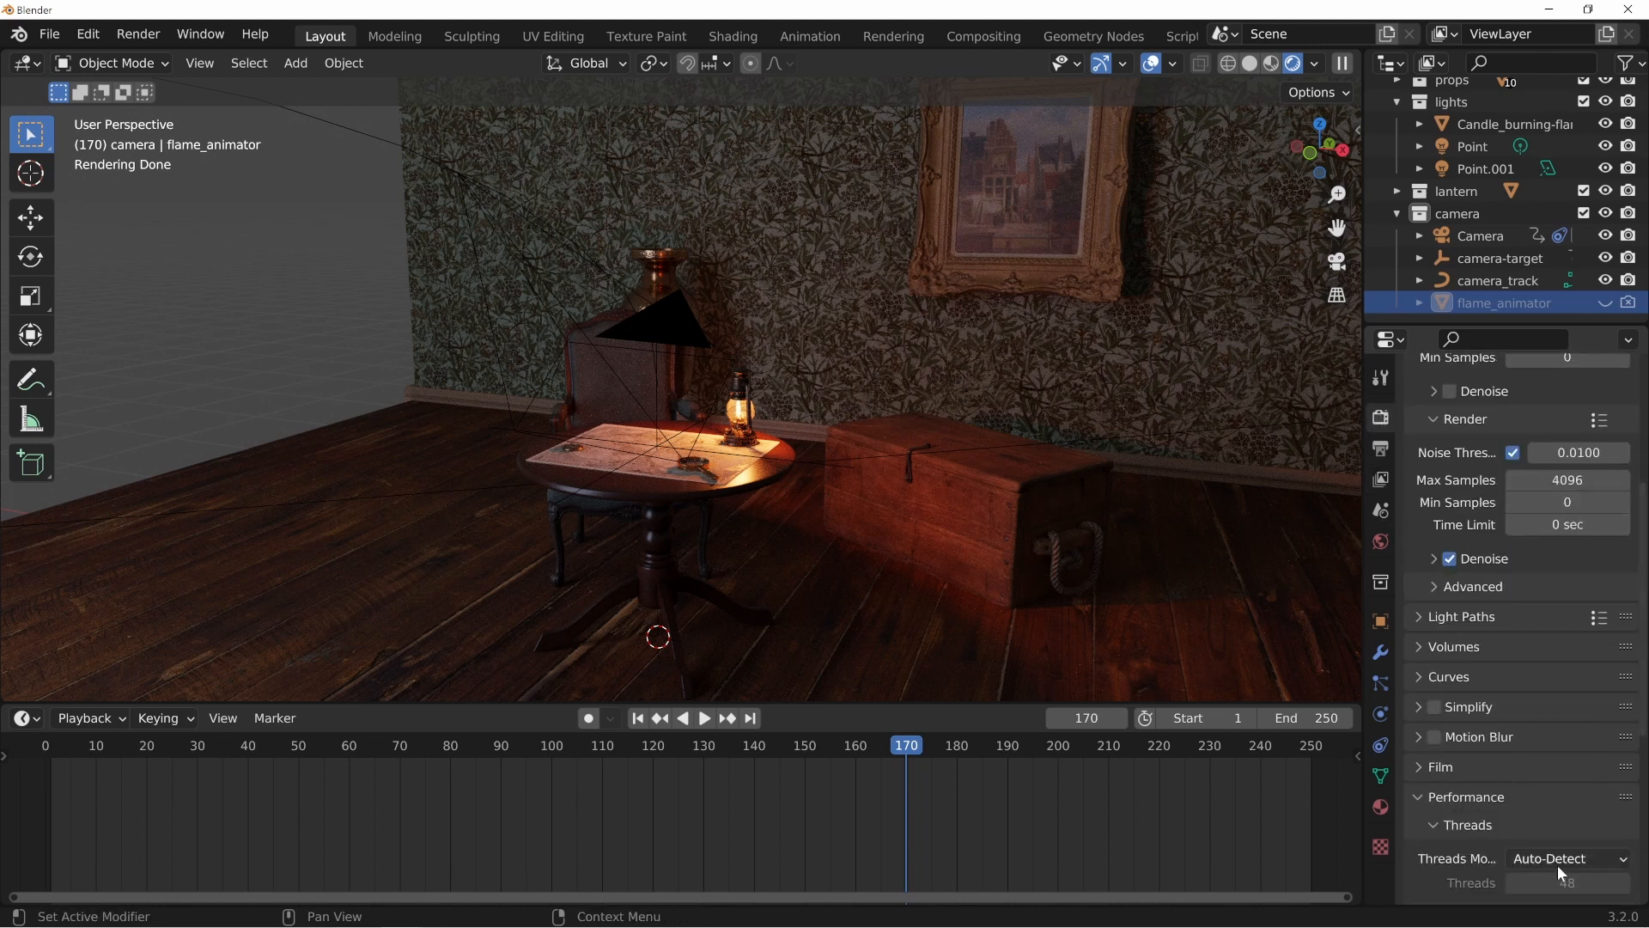
scroll("down", 3)
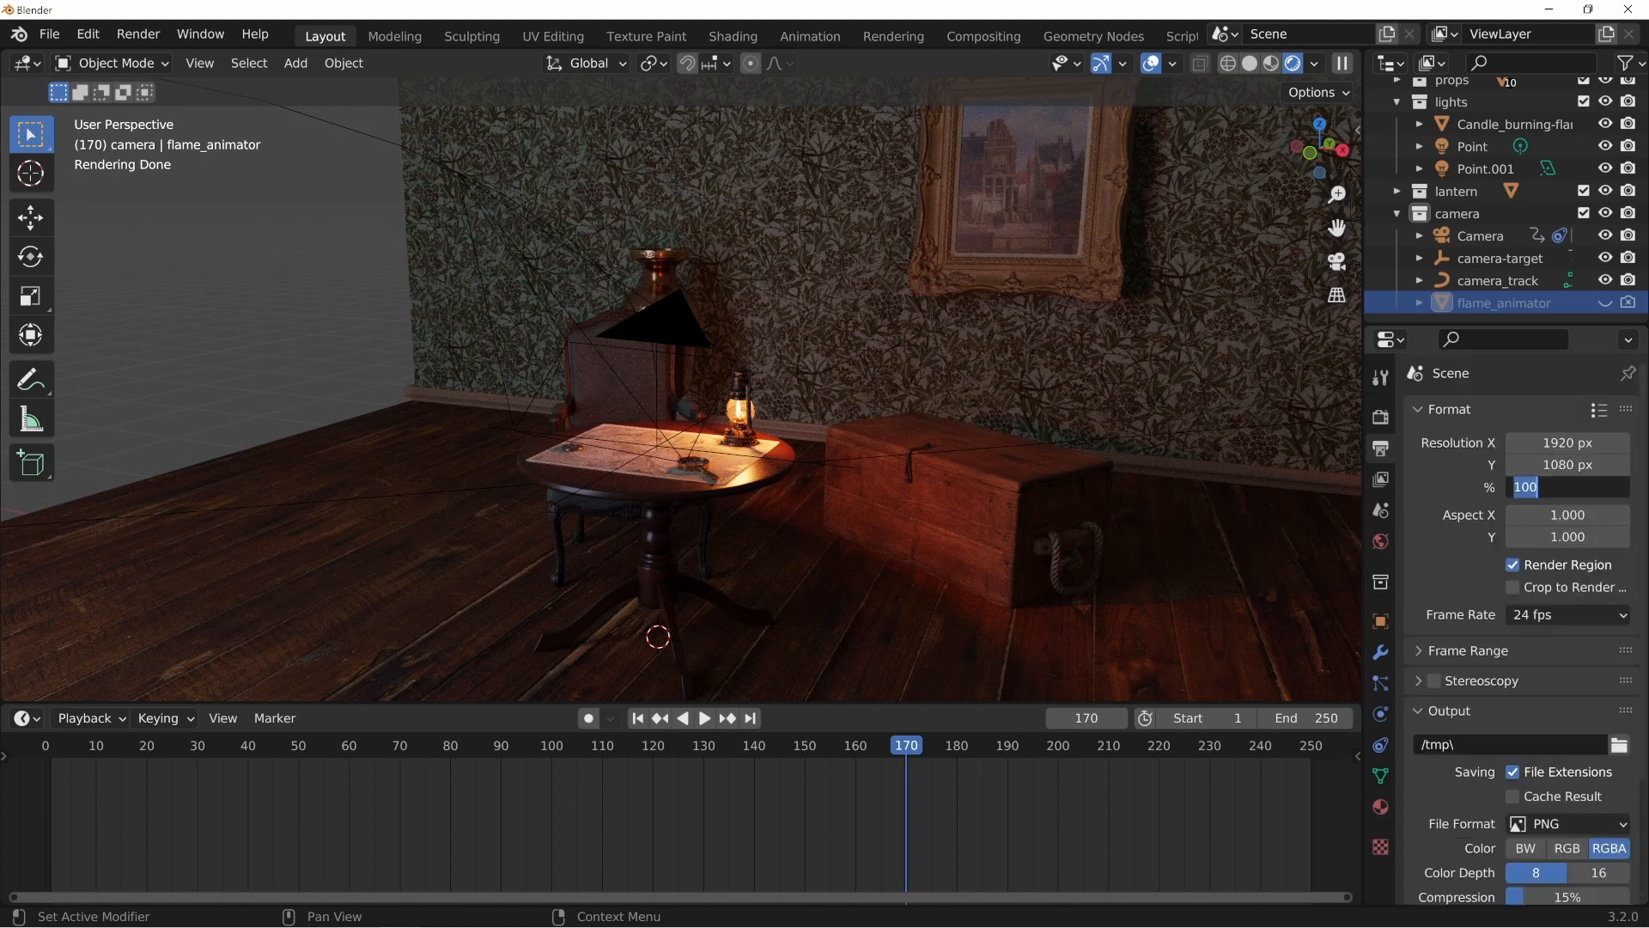
type("150%")
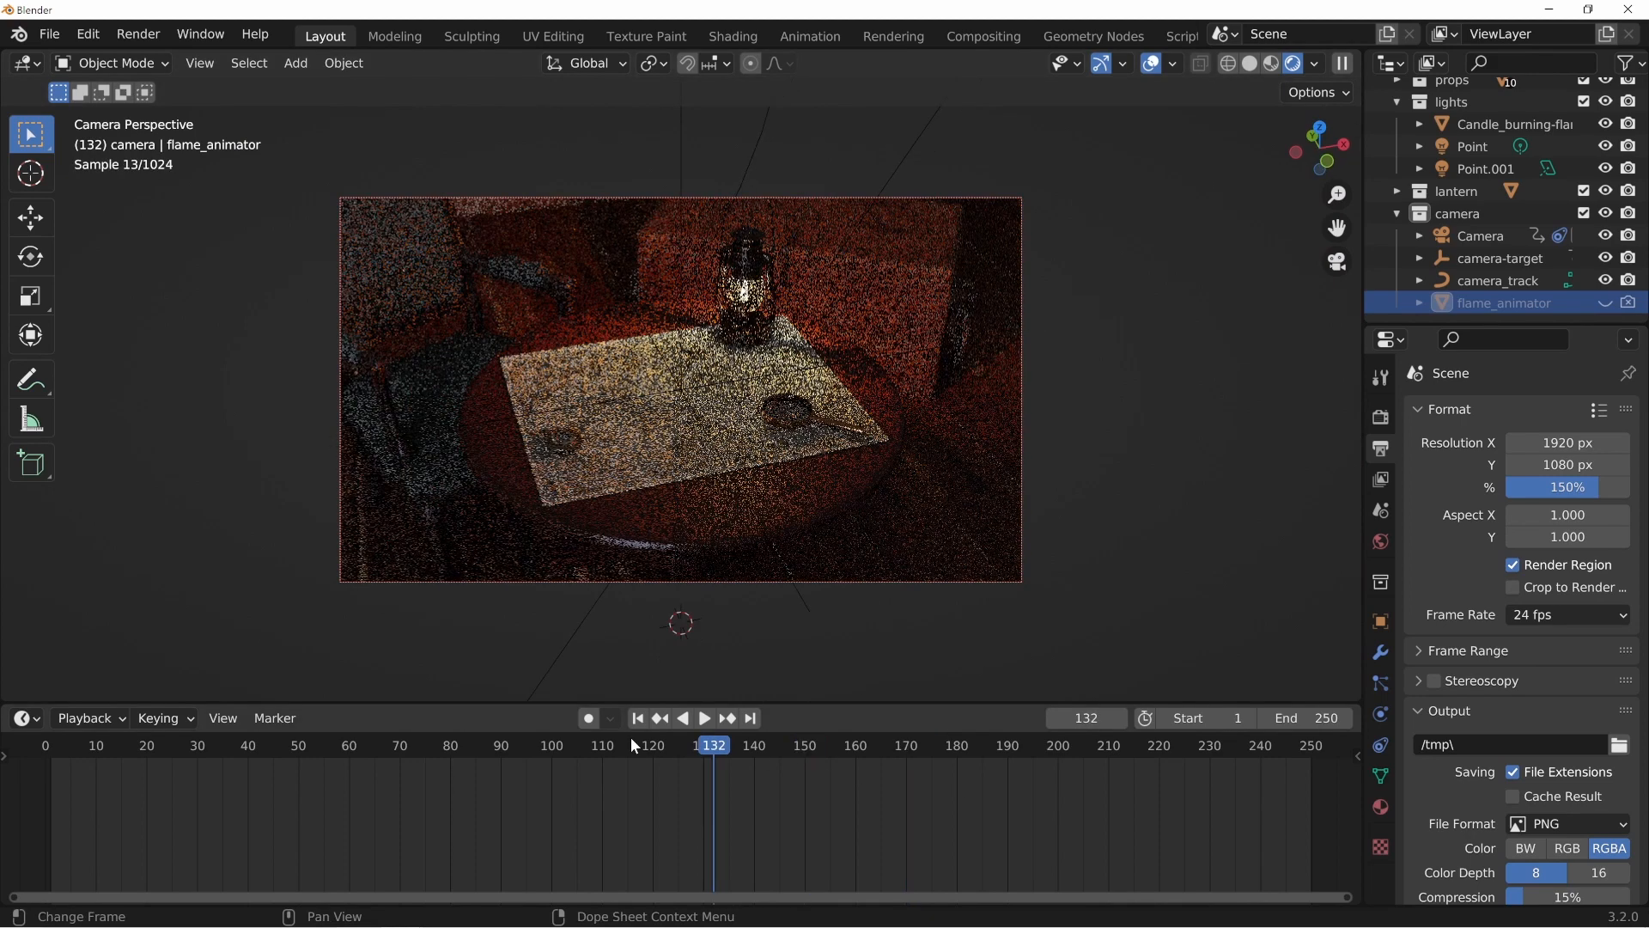
left_click(532, 745)
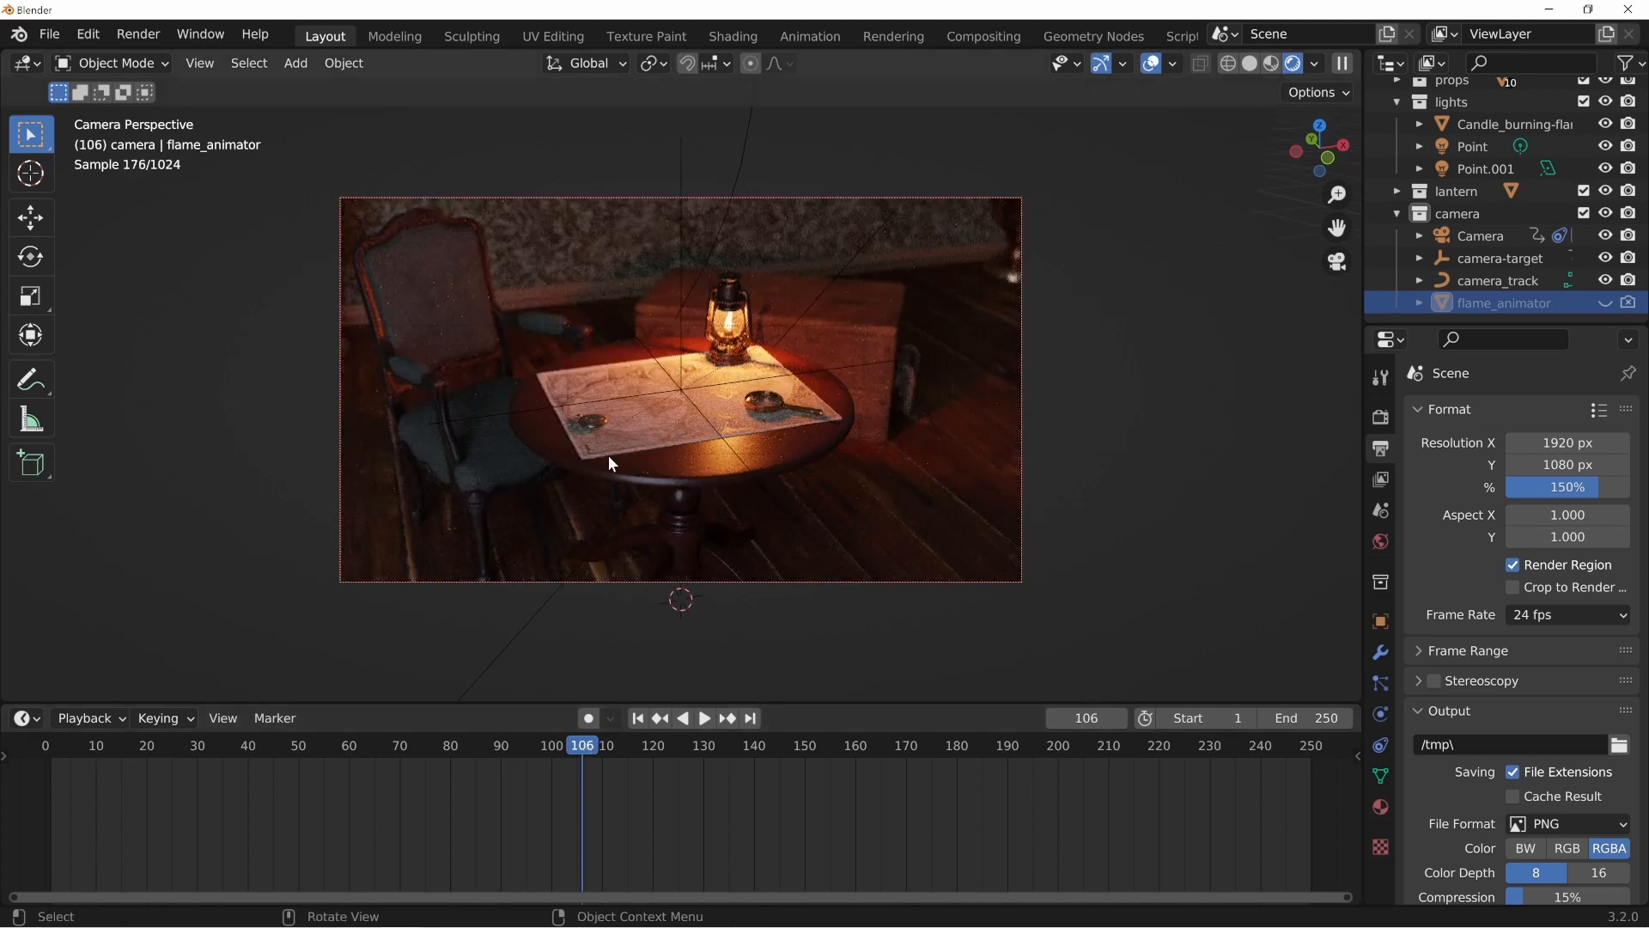
key("F12")
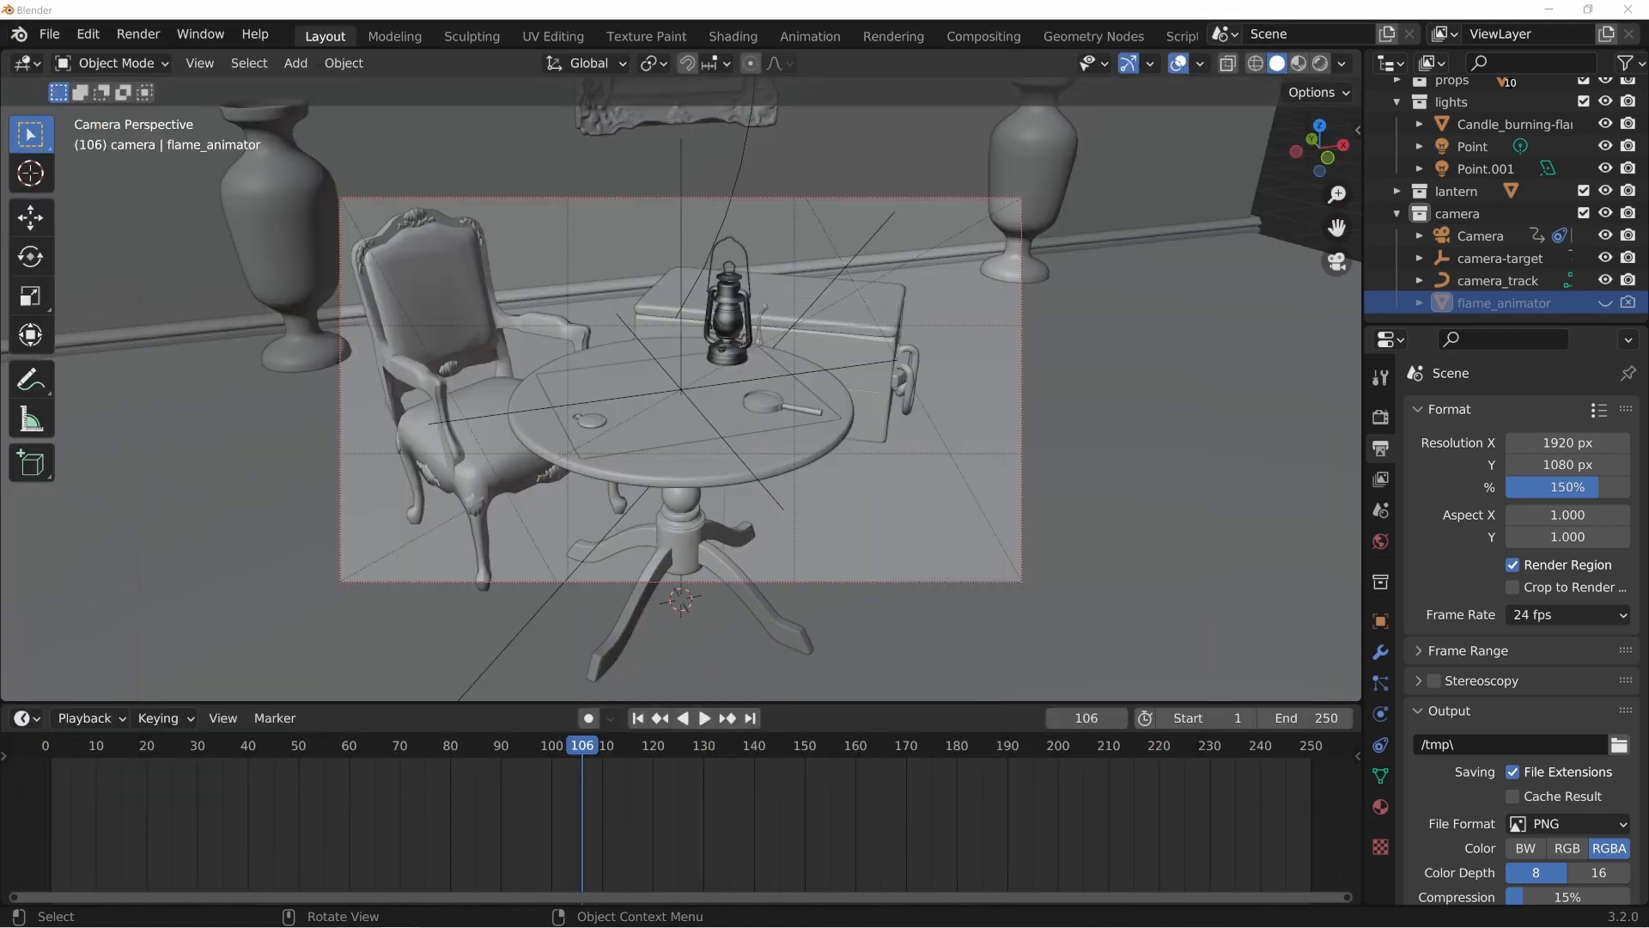
- Enable Use Nodes in the Compositing workspace and display the Viewer Node image in the render window
left_click(983, 36)
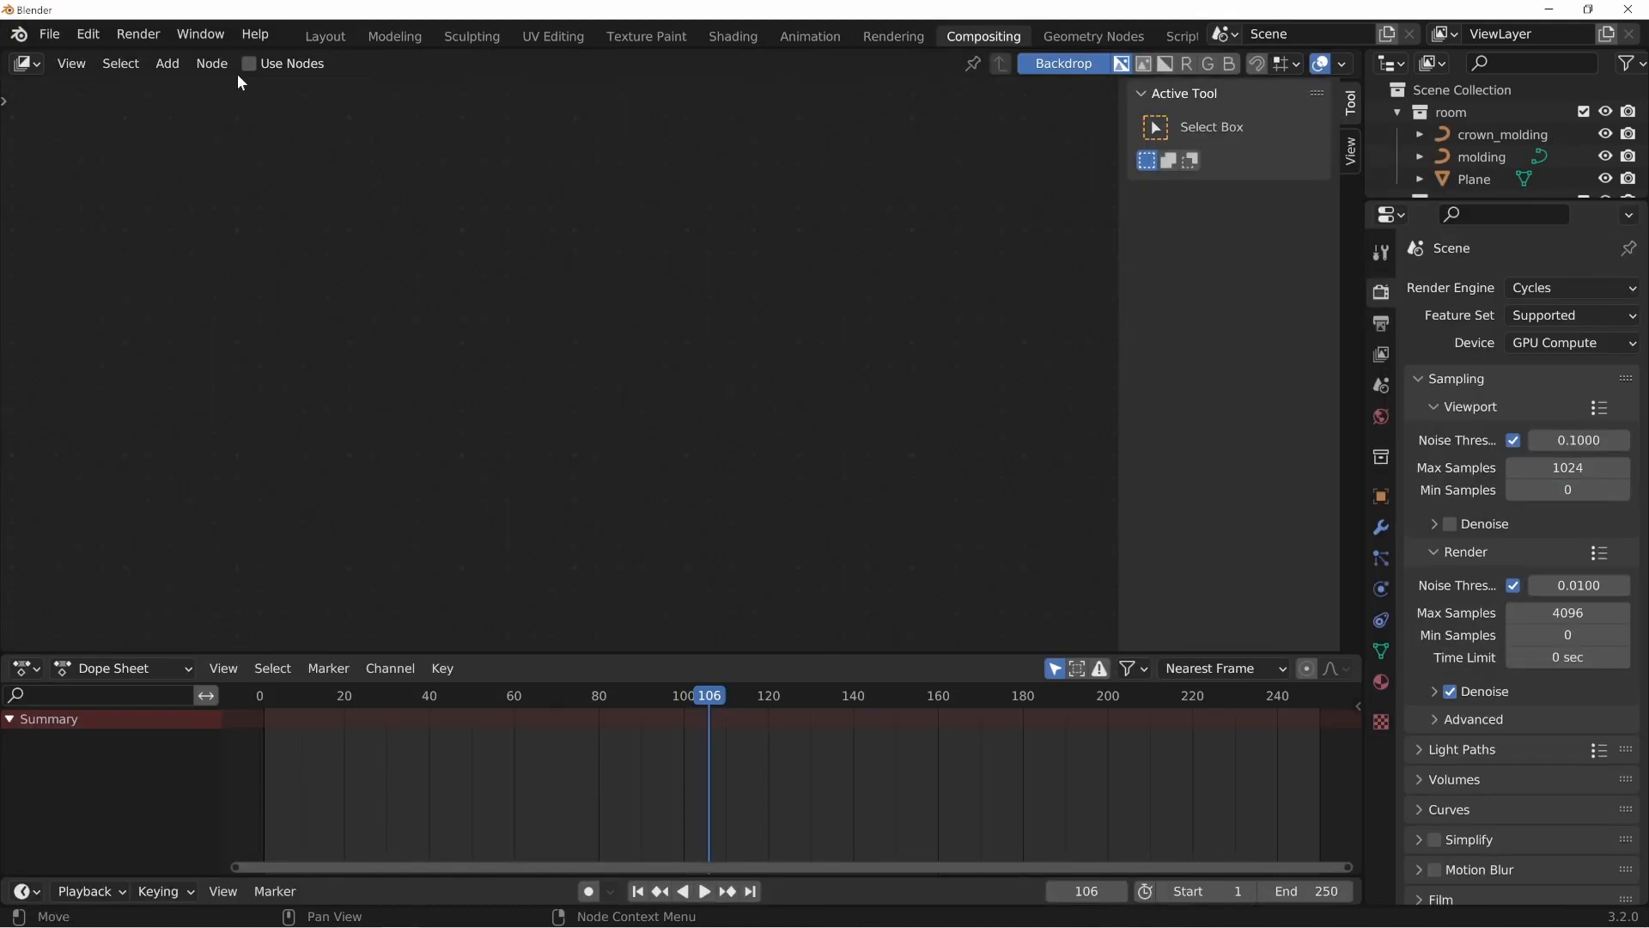
left_click(251, 63)
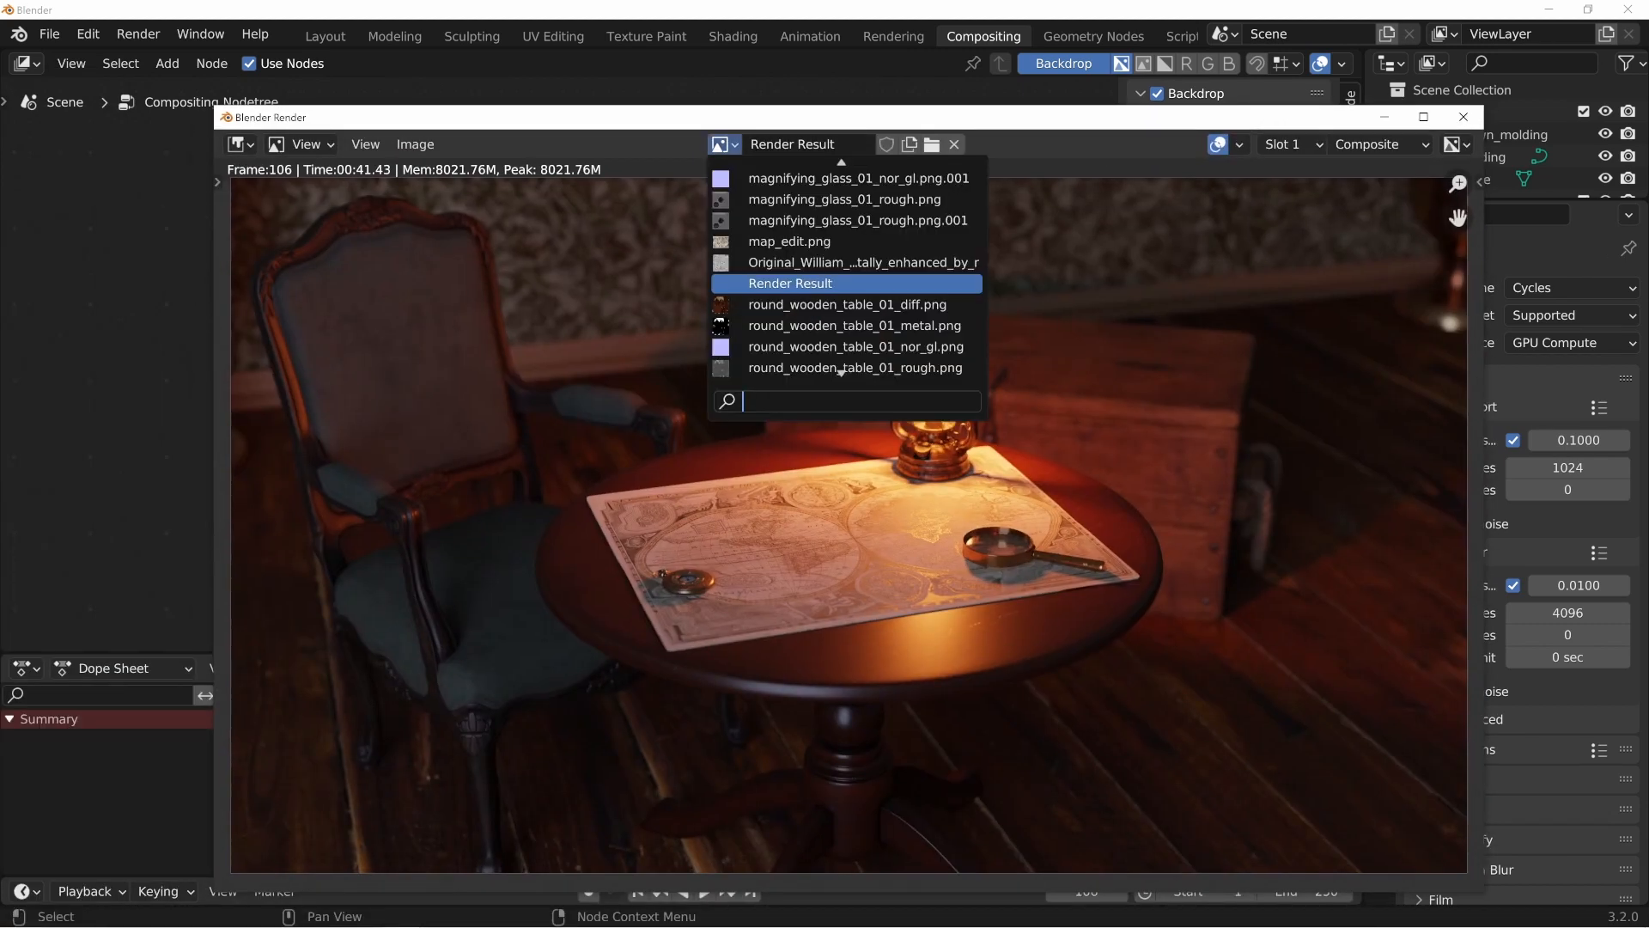
left_click(952, 144)
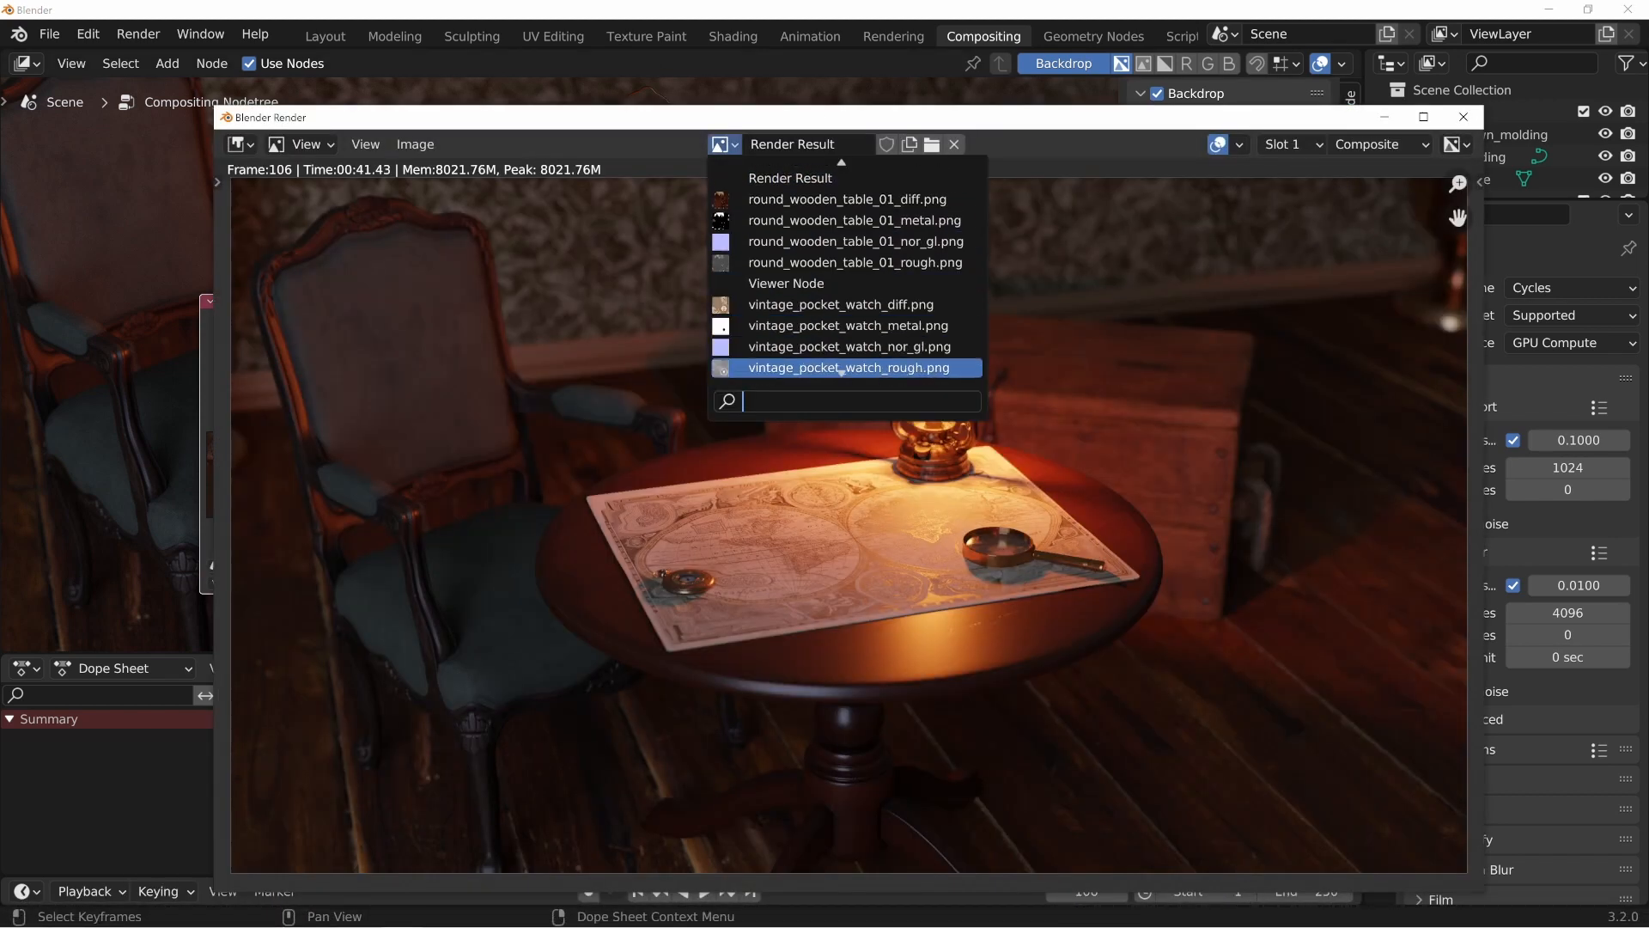
type("vi")
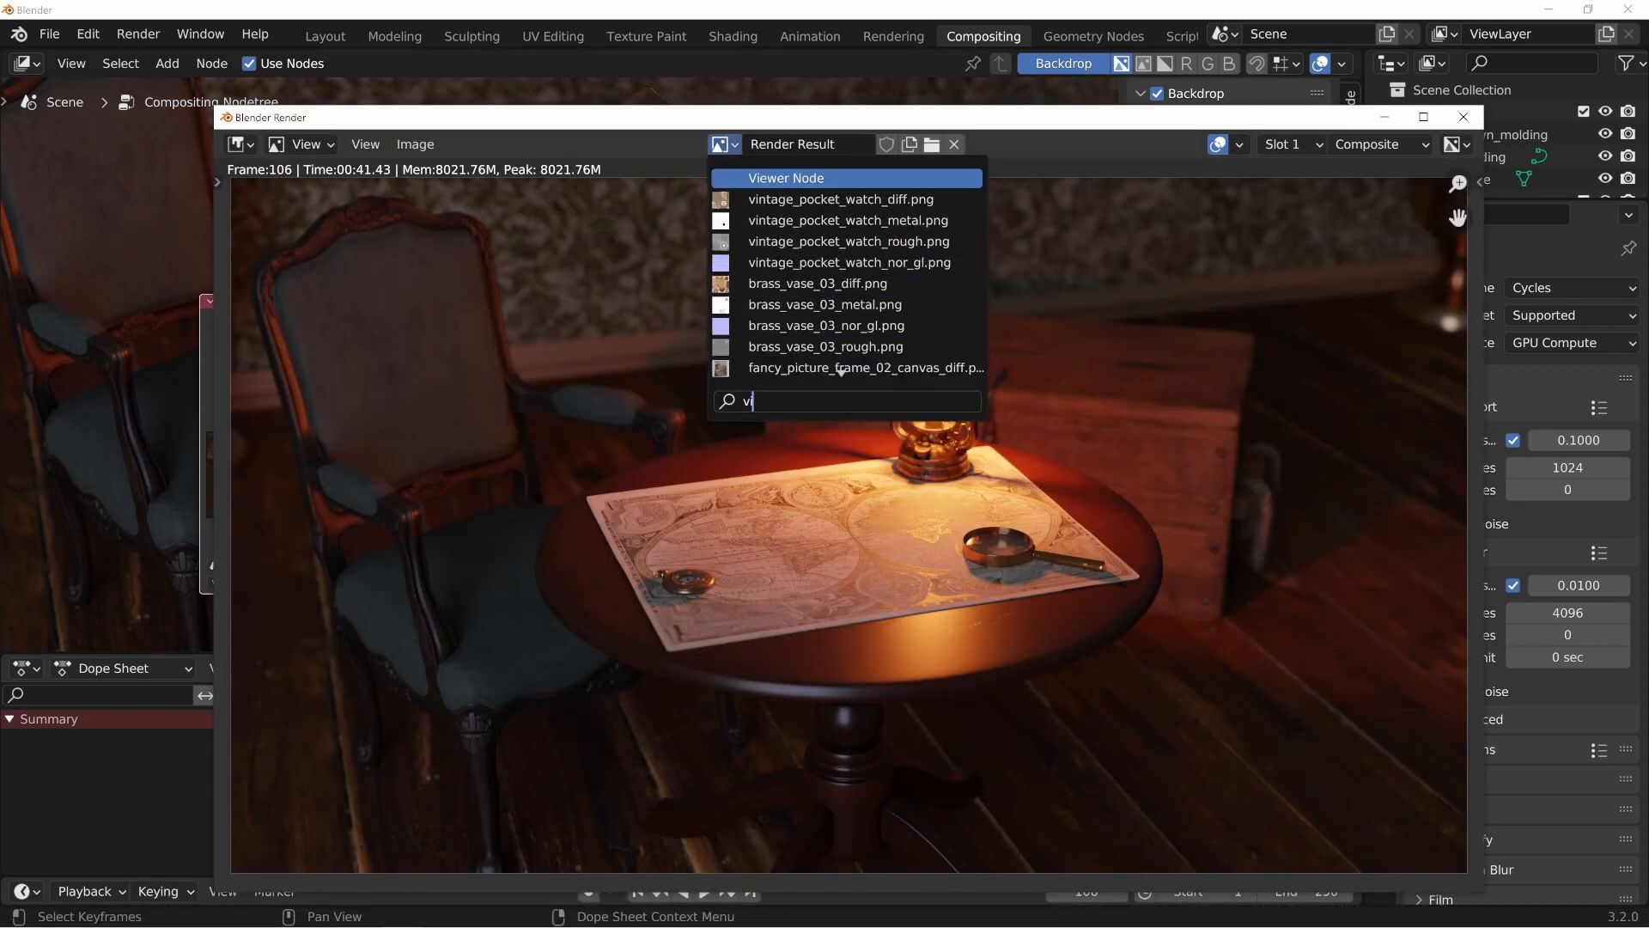
left_click(787, 177)
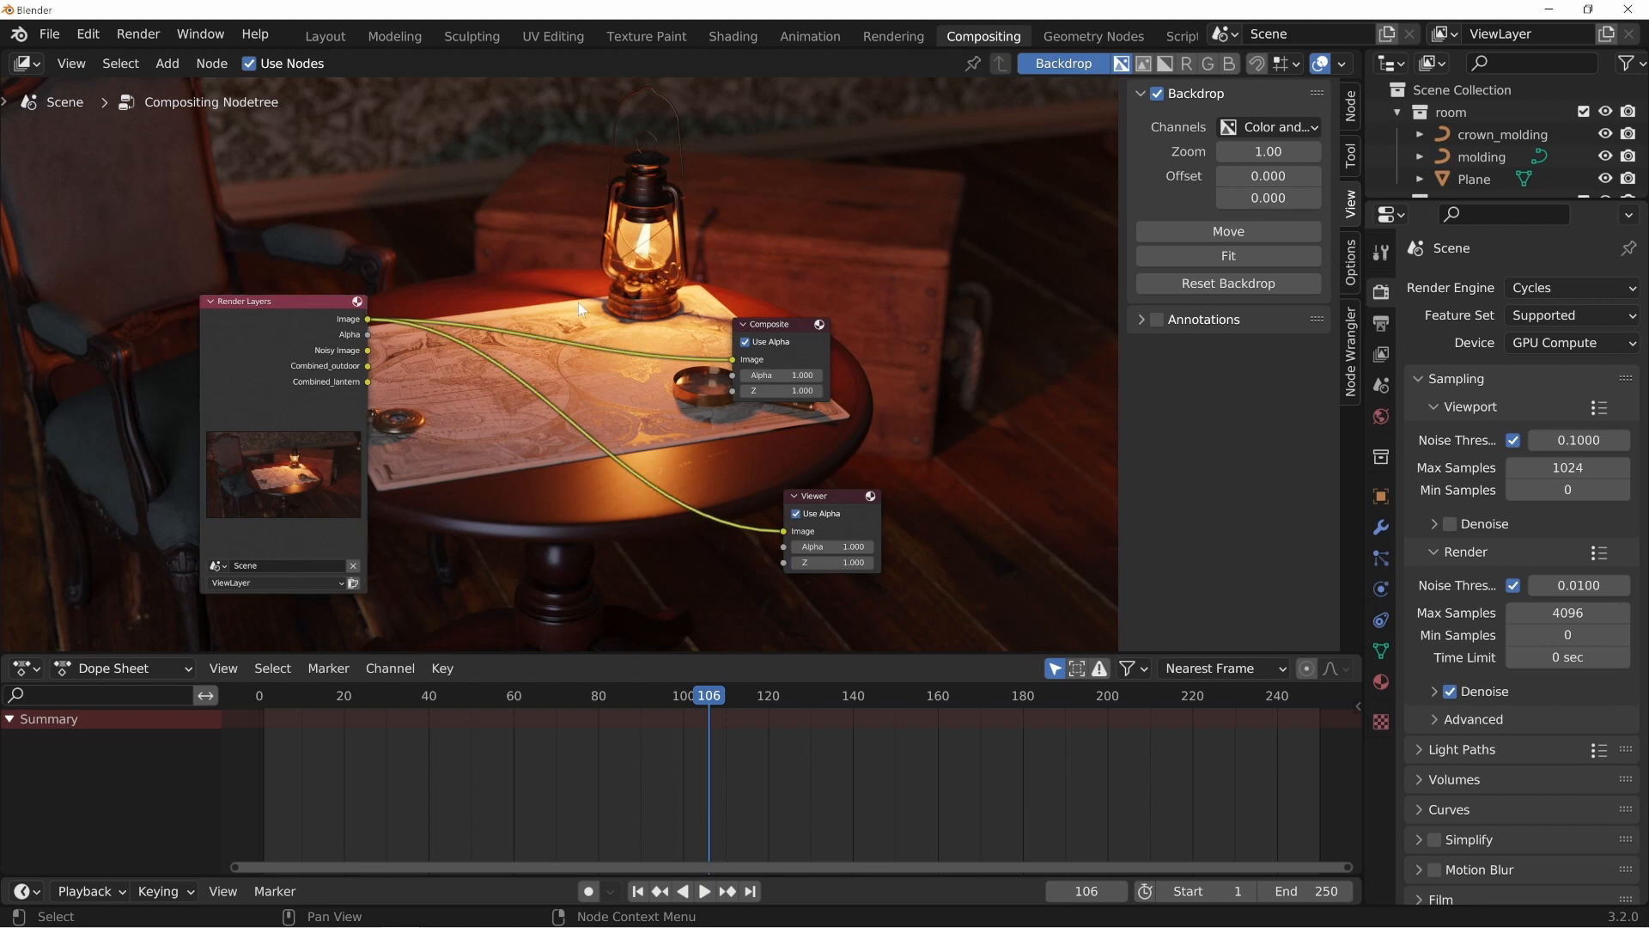
- Zoom out the backdrop and show the outdoor light group alone through the Viewer node
scroll("down", 3)
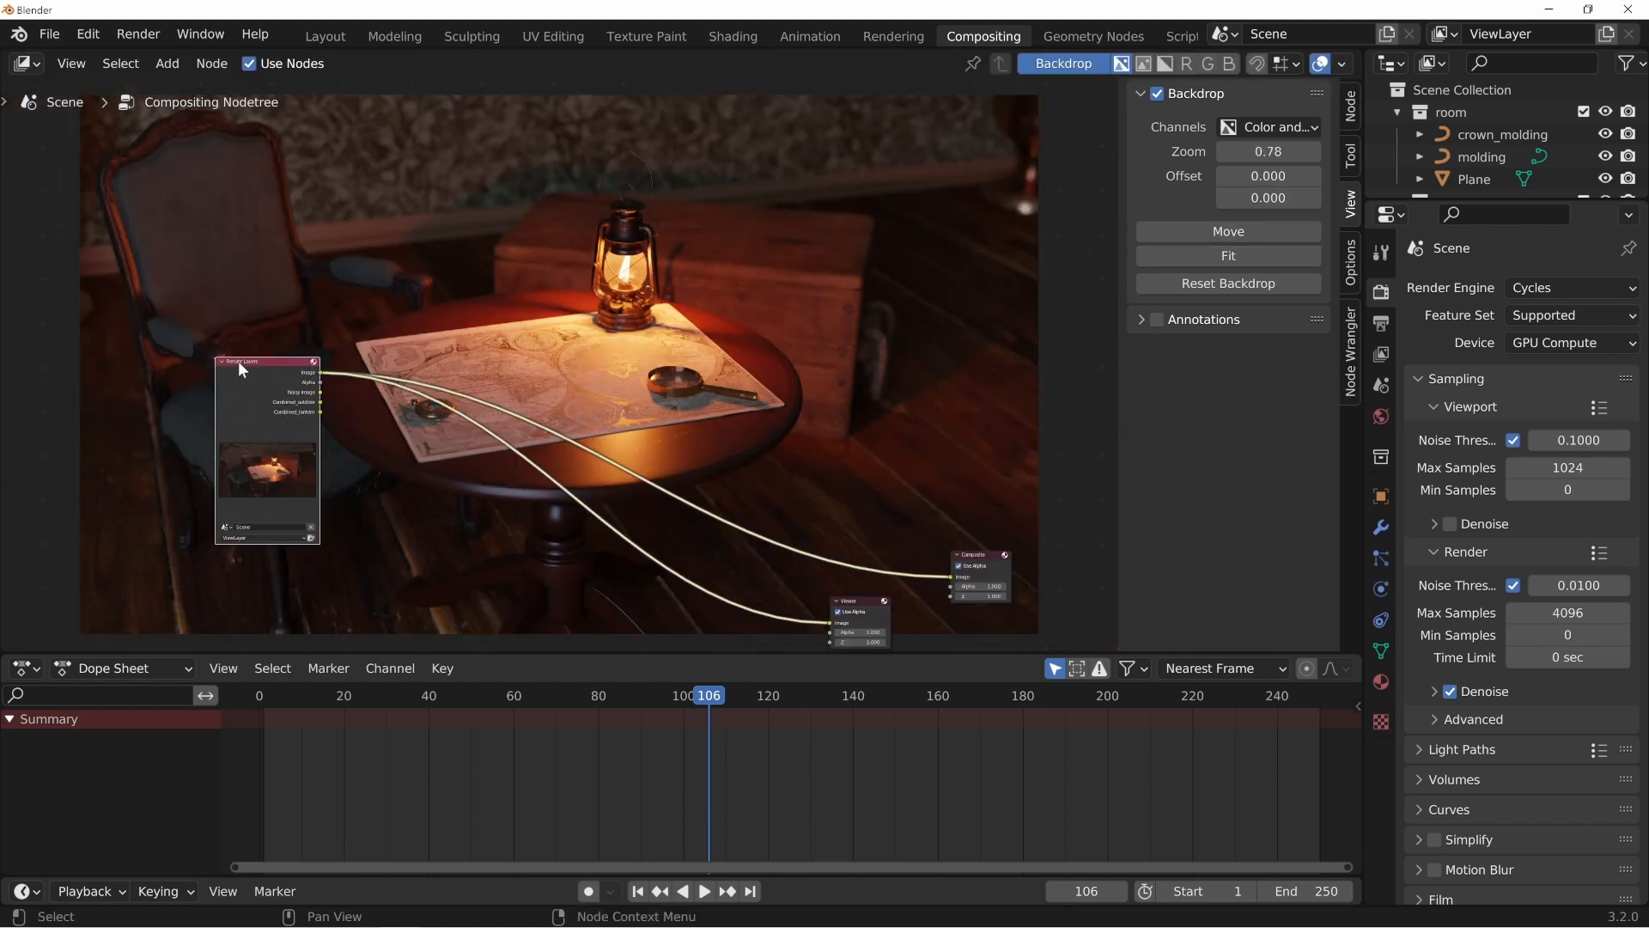
left_click_drag(265, 361, 254, 364)
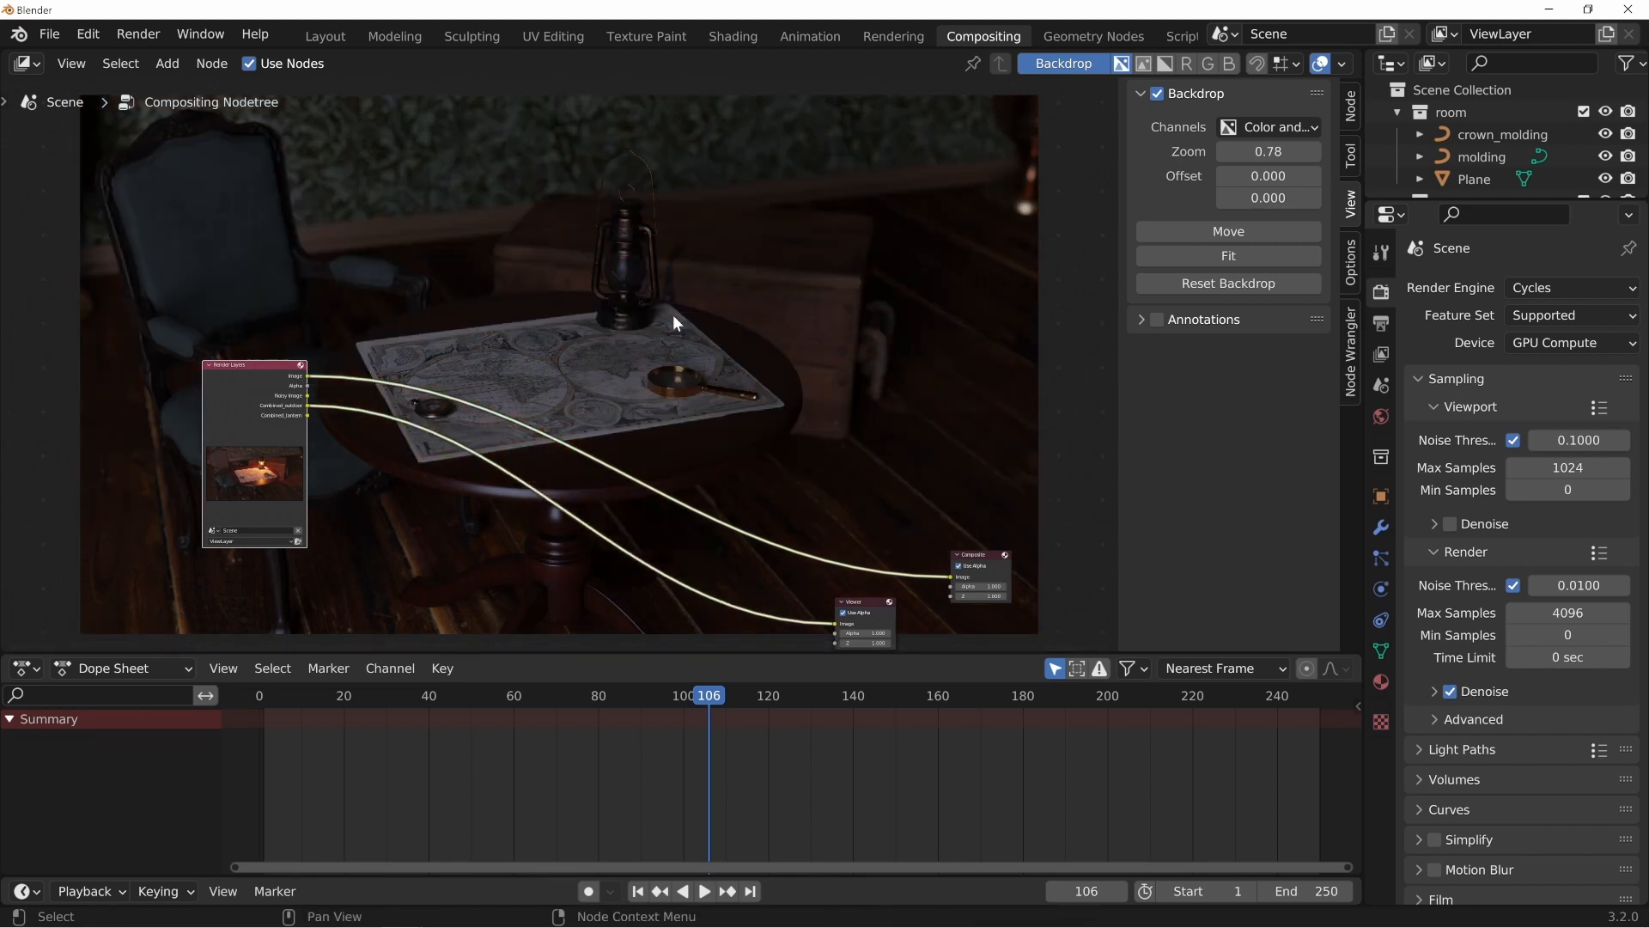
mouse_move(632, 262)
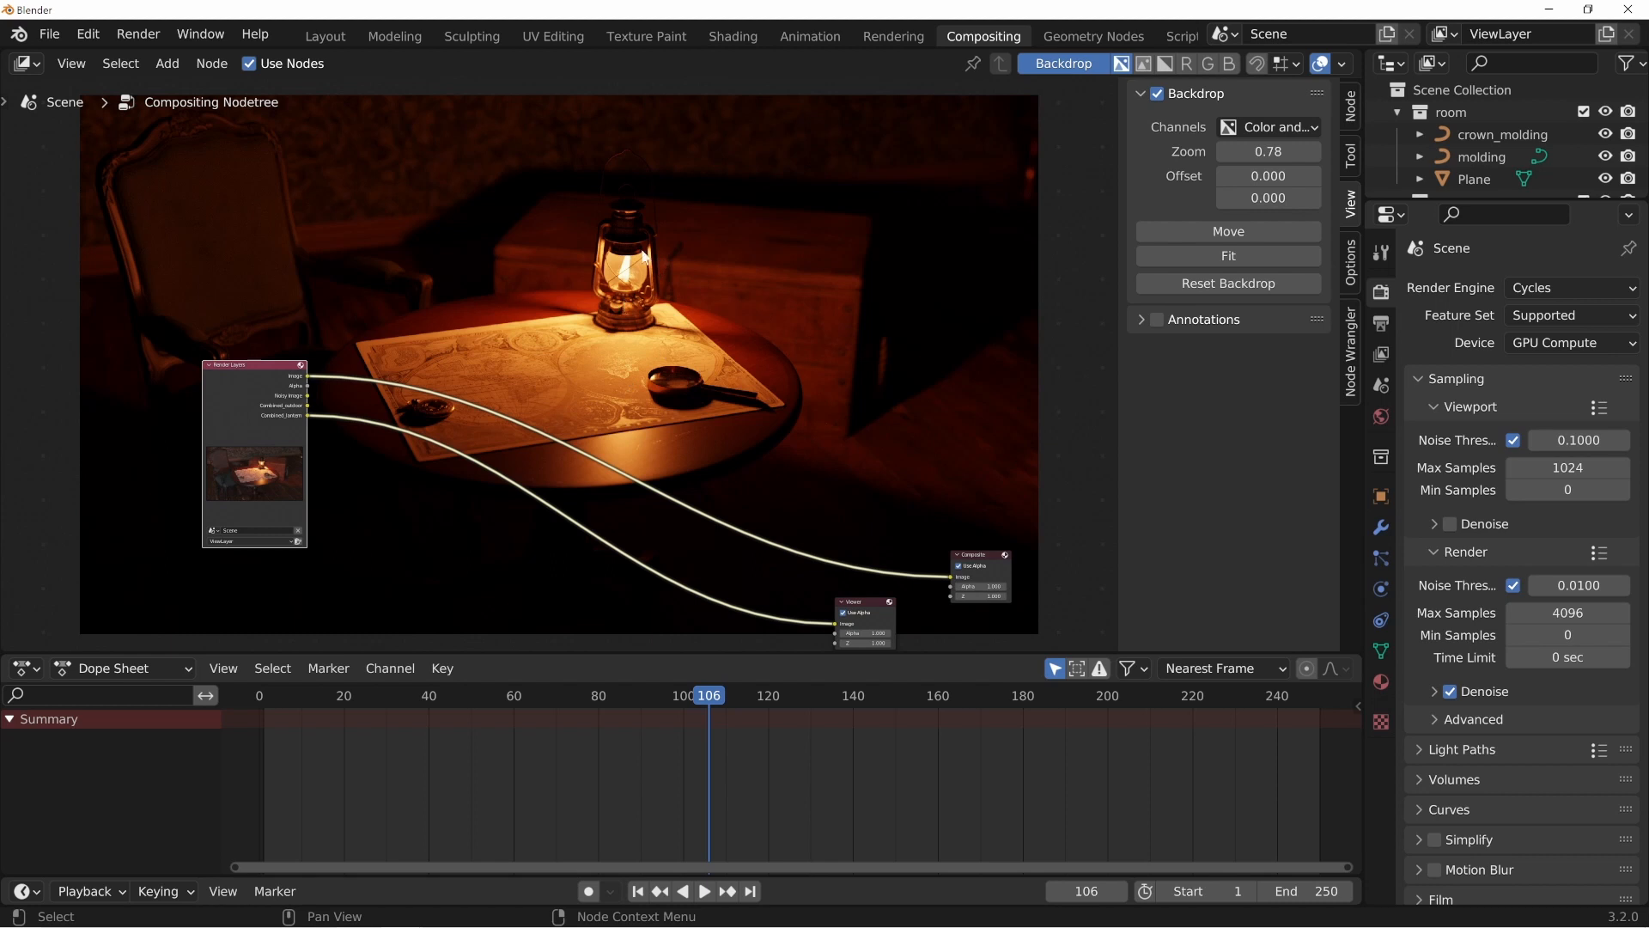
mouse_move(718, 208)
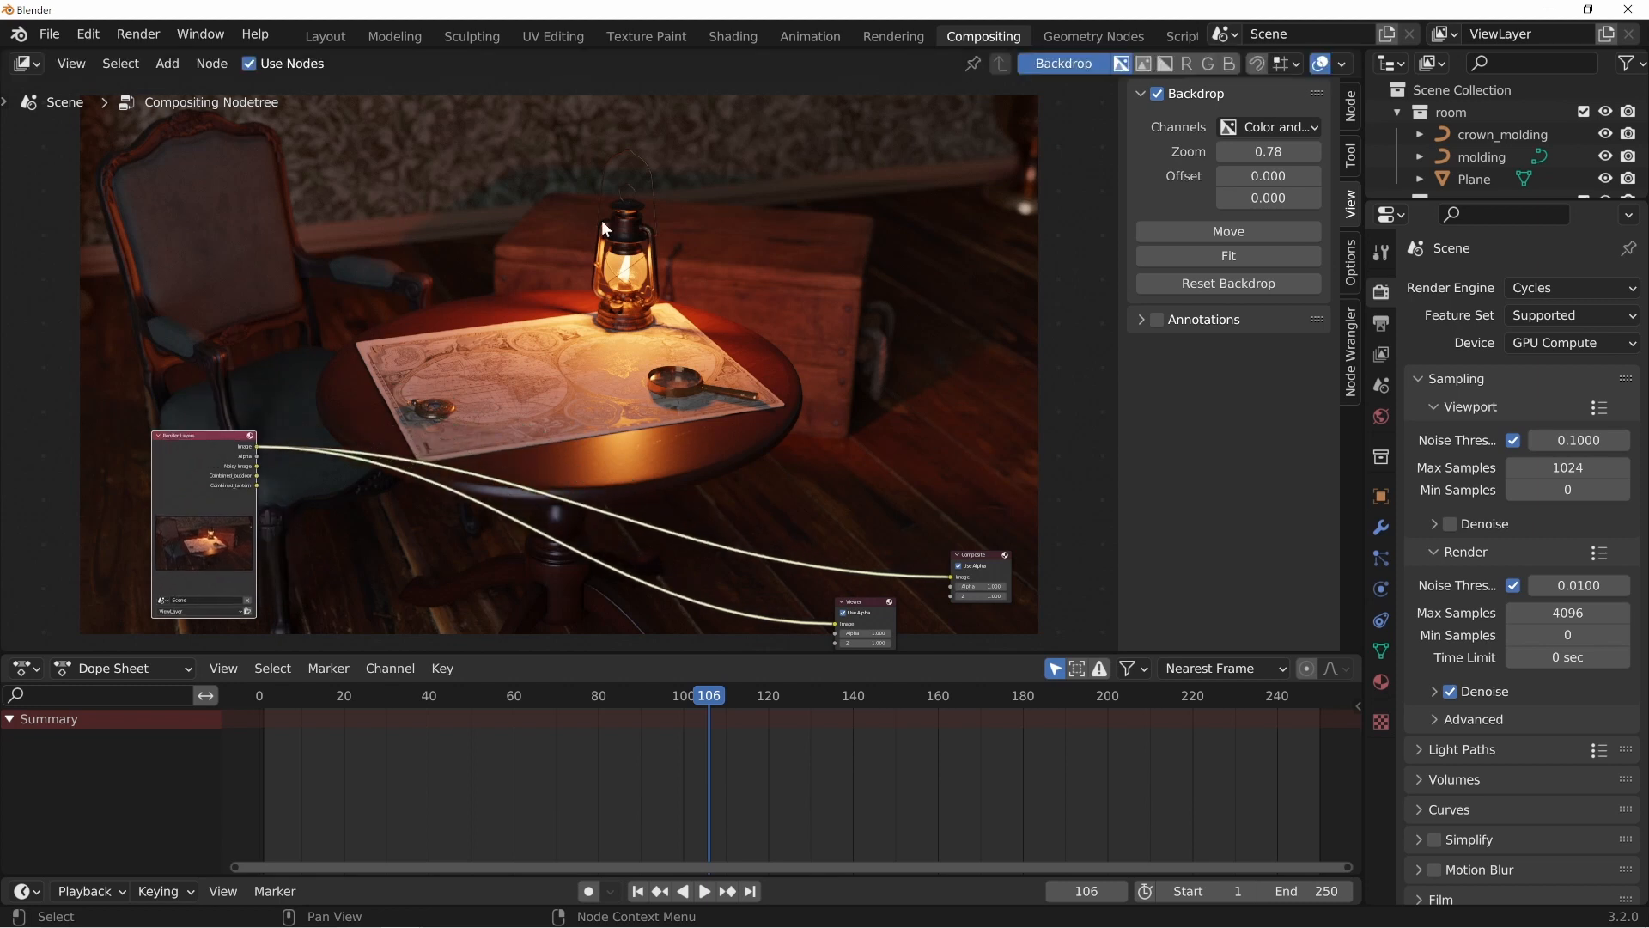
mouse_move(351, 354)
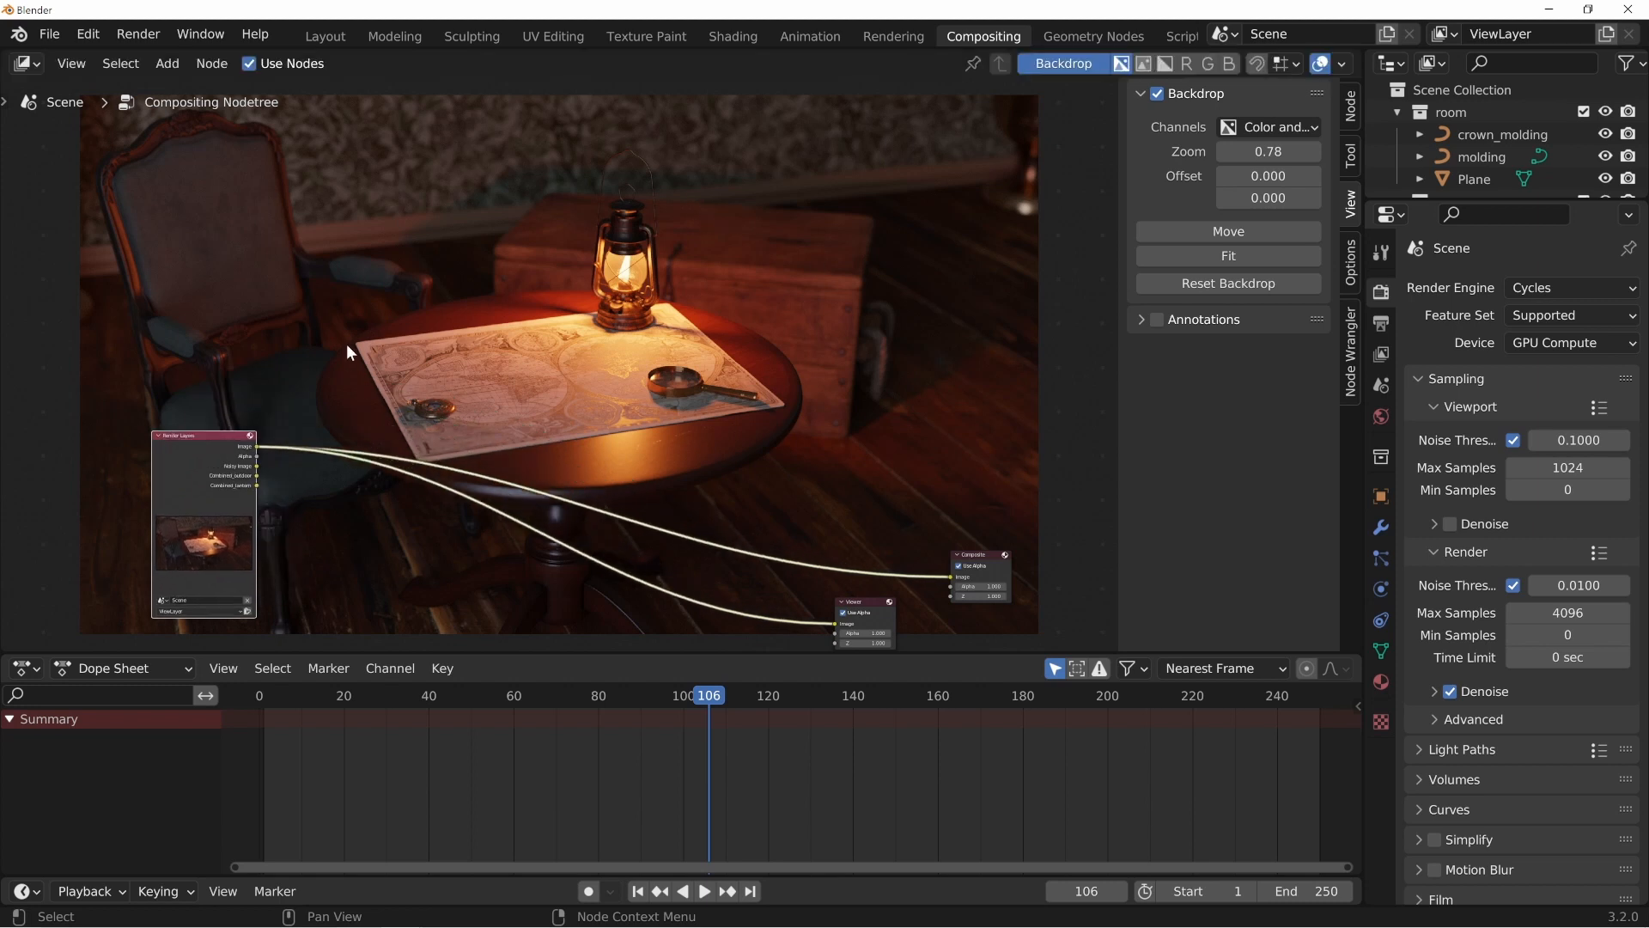
- Drag the Render Layers node to the far left of the node editor
left_click_drag(203, 435, 124, 438)
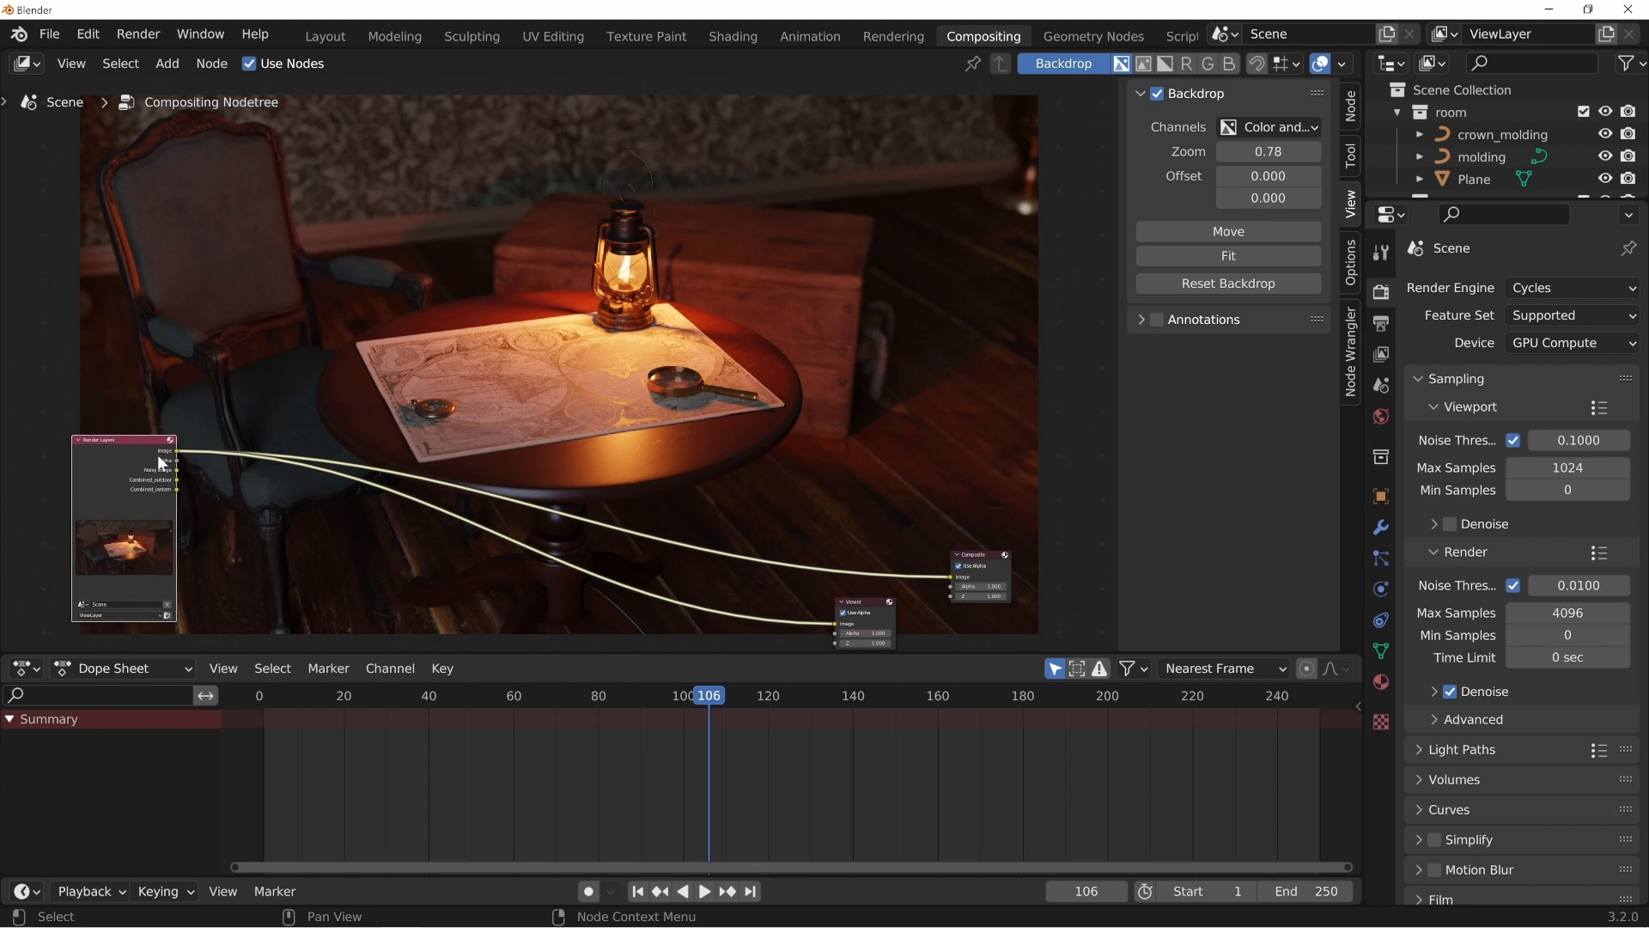
left_click_drag(124, 440, 210, 428)
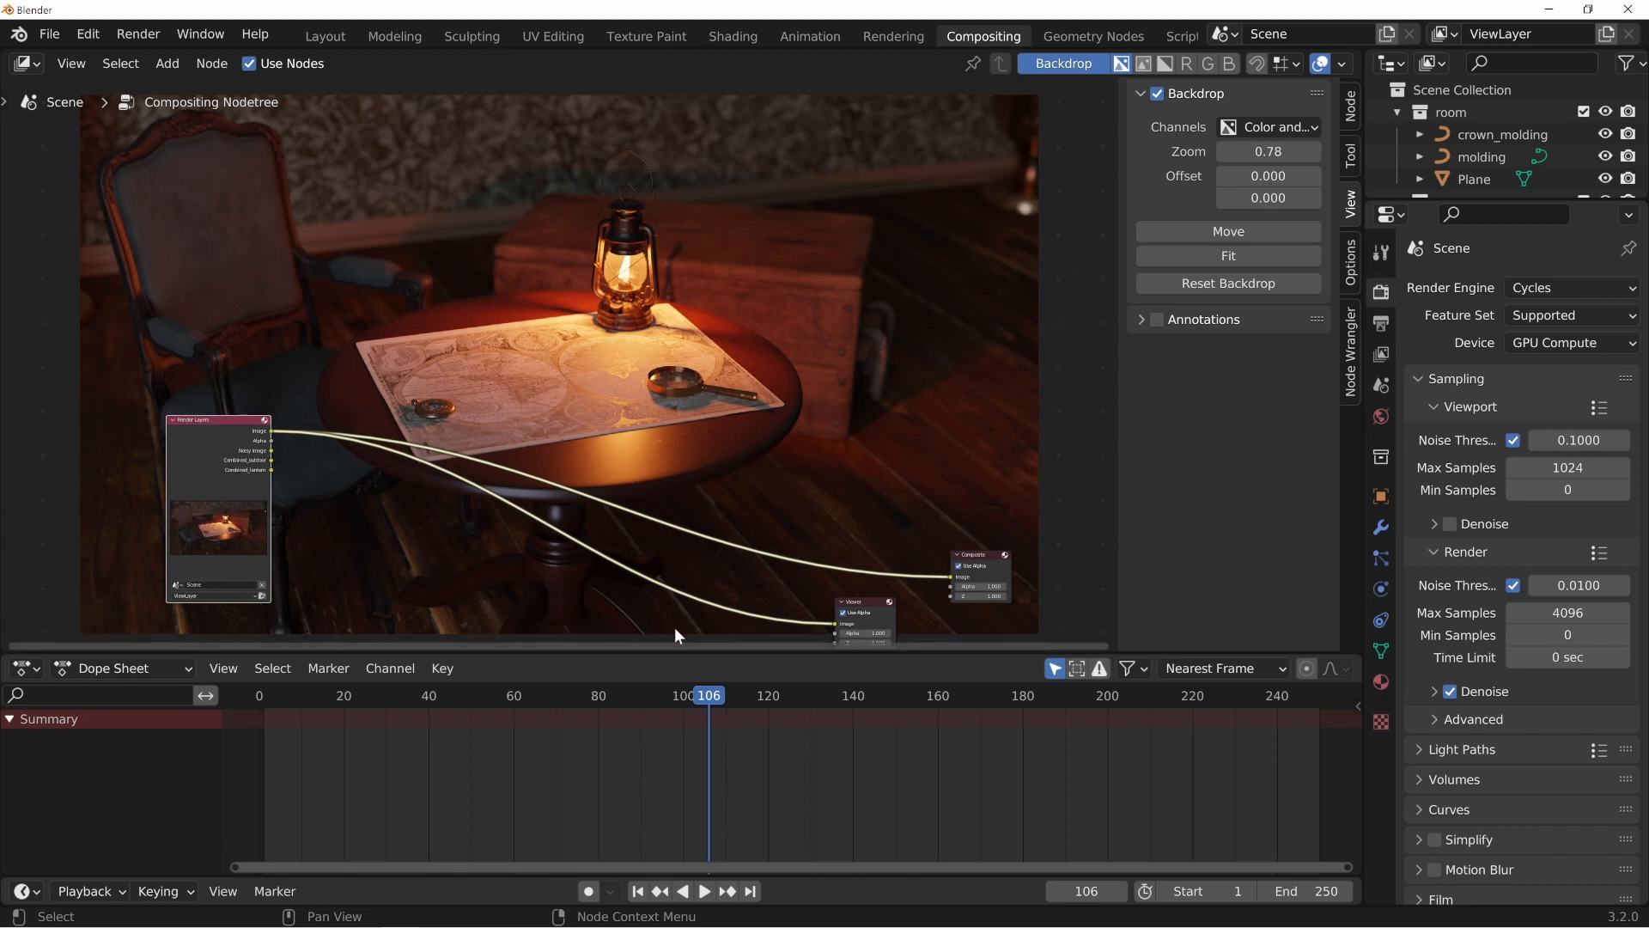
mouse_move(603, 371)
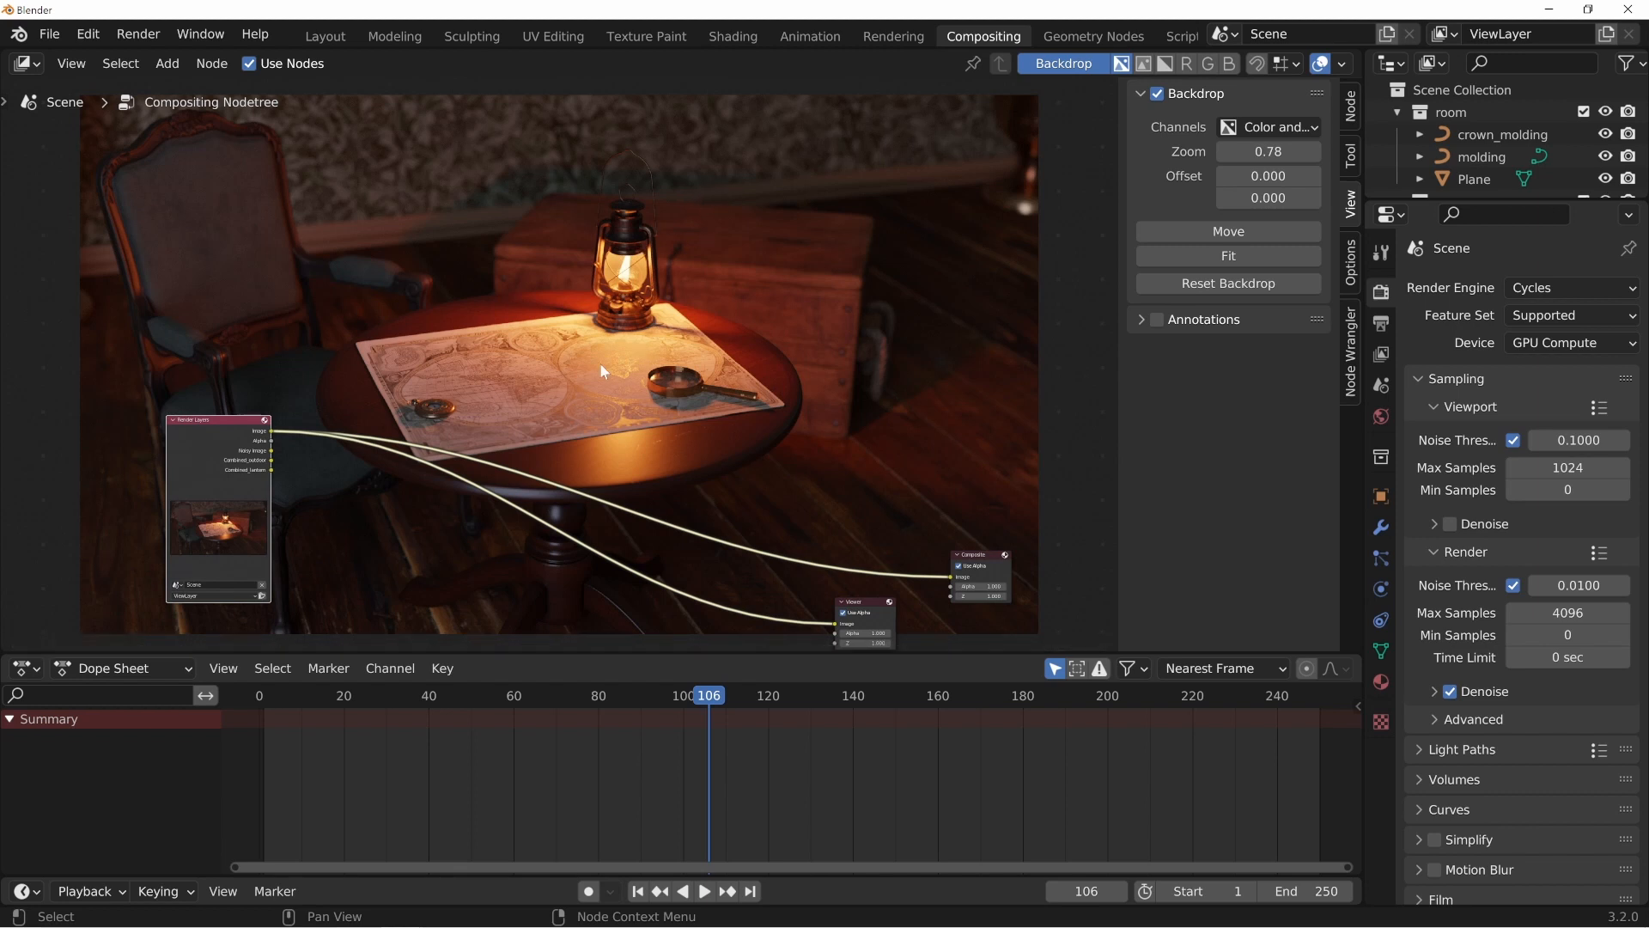
mouse_move(588, 279)
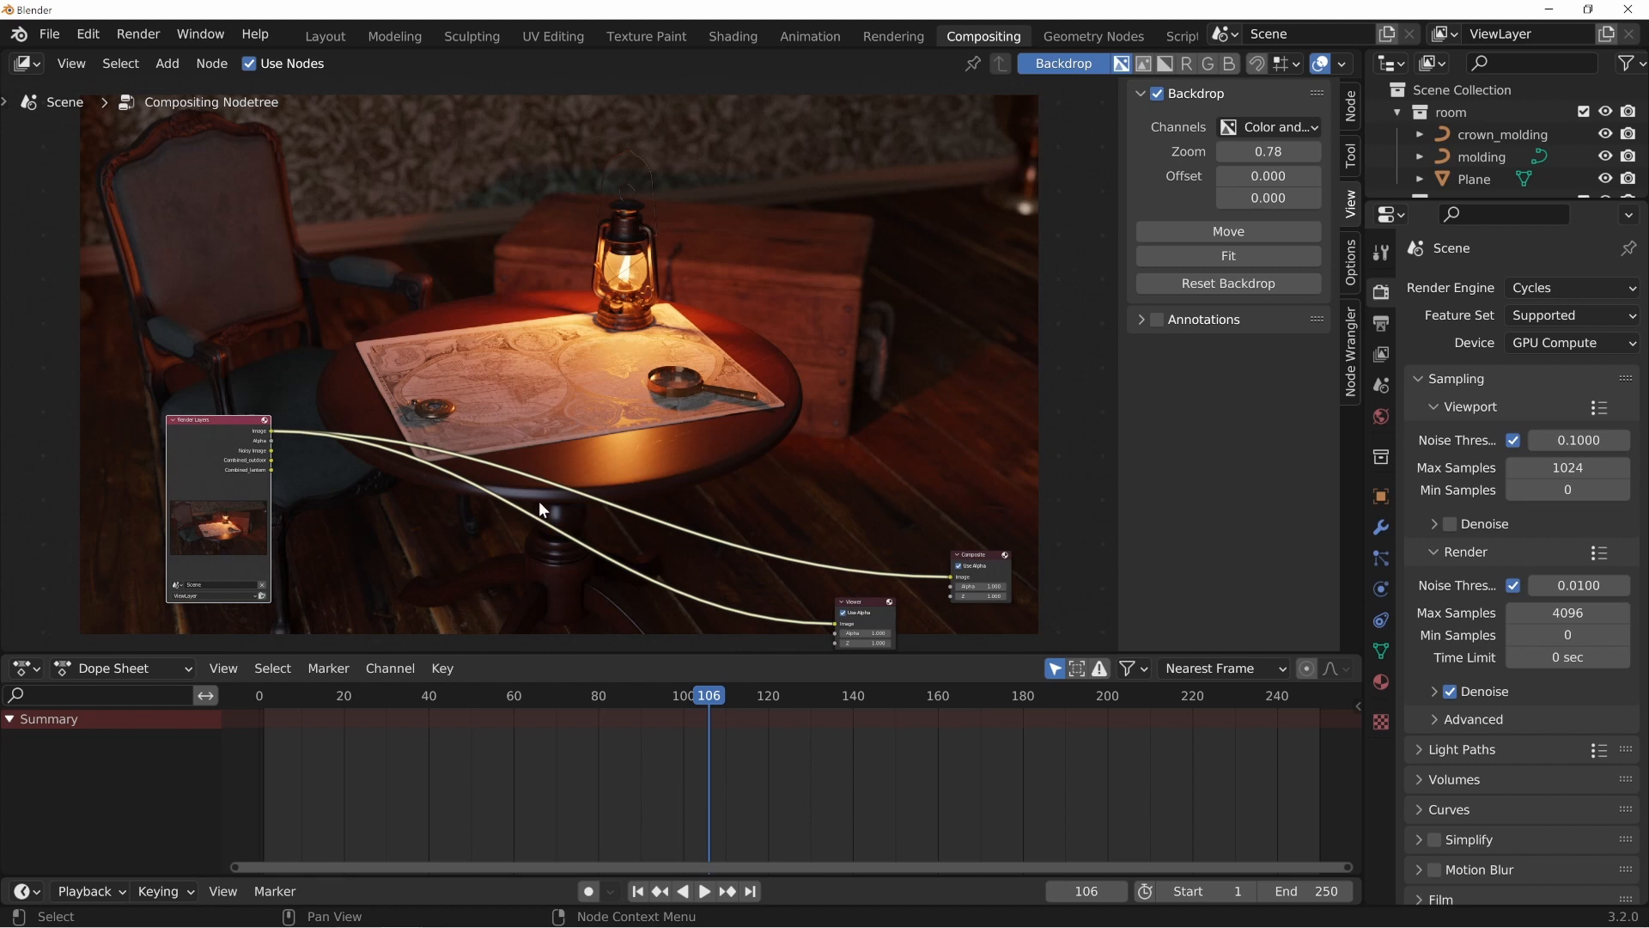
mouse_move(739, 153)
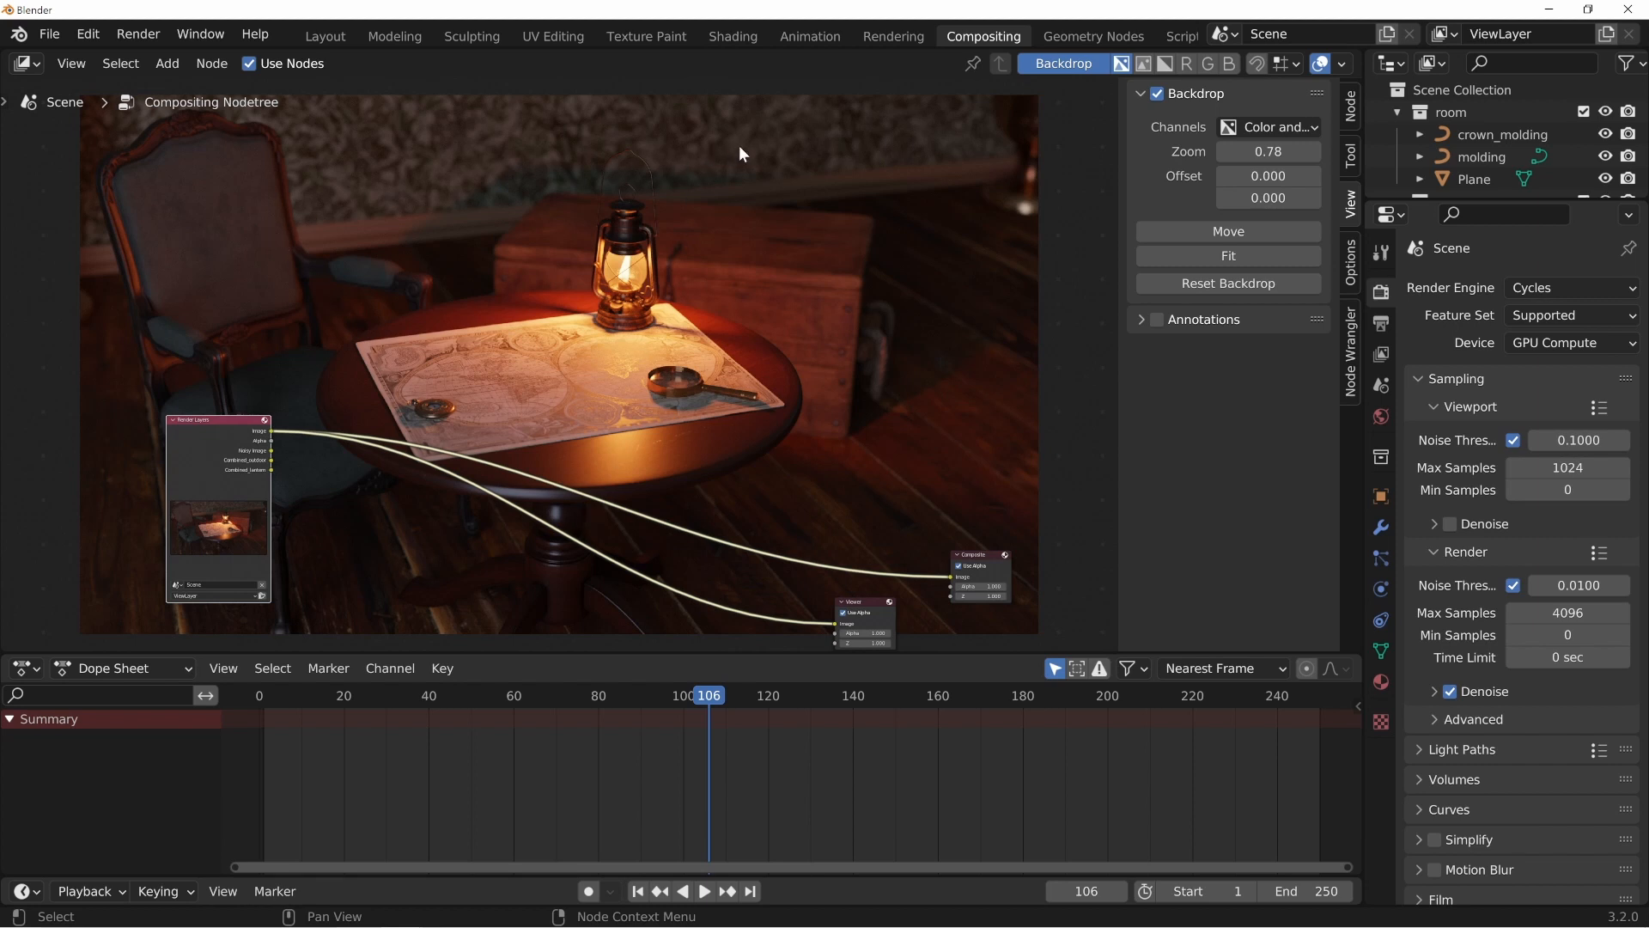
mouse_move(725, 311)
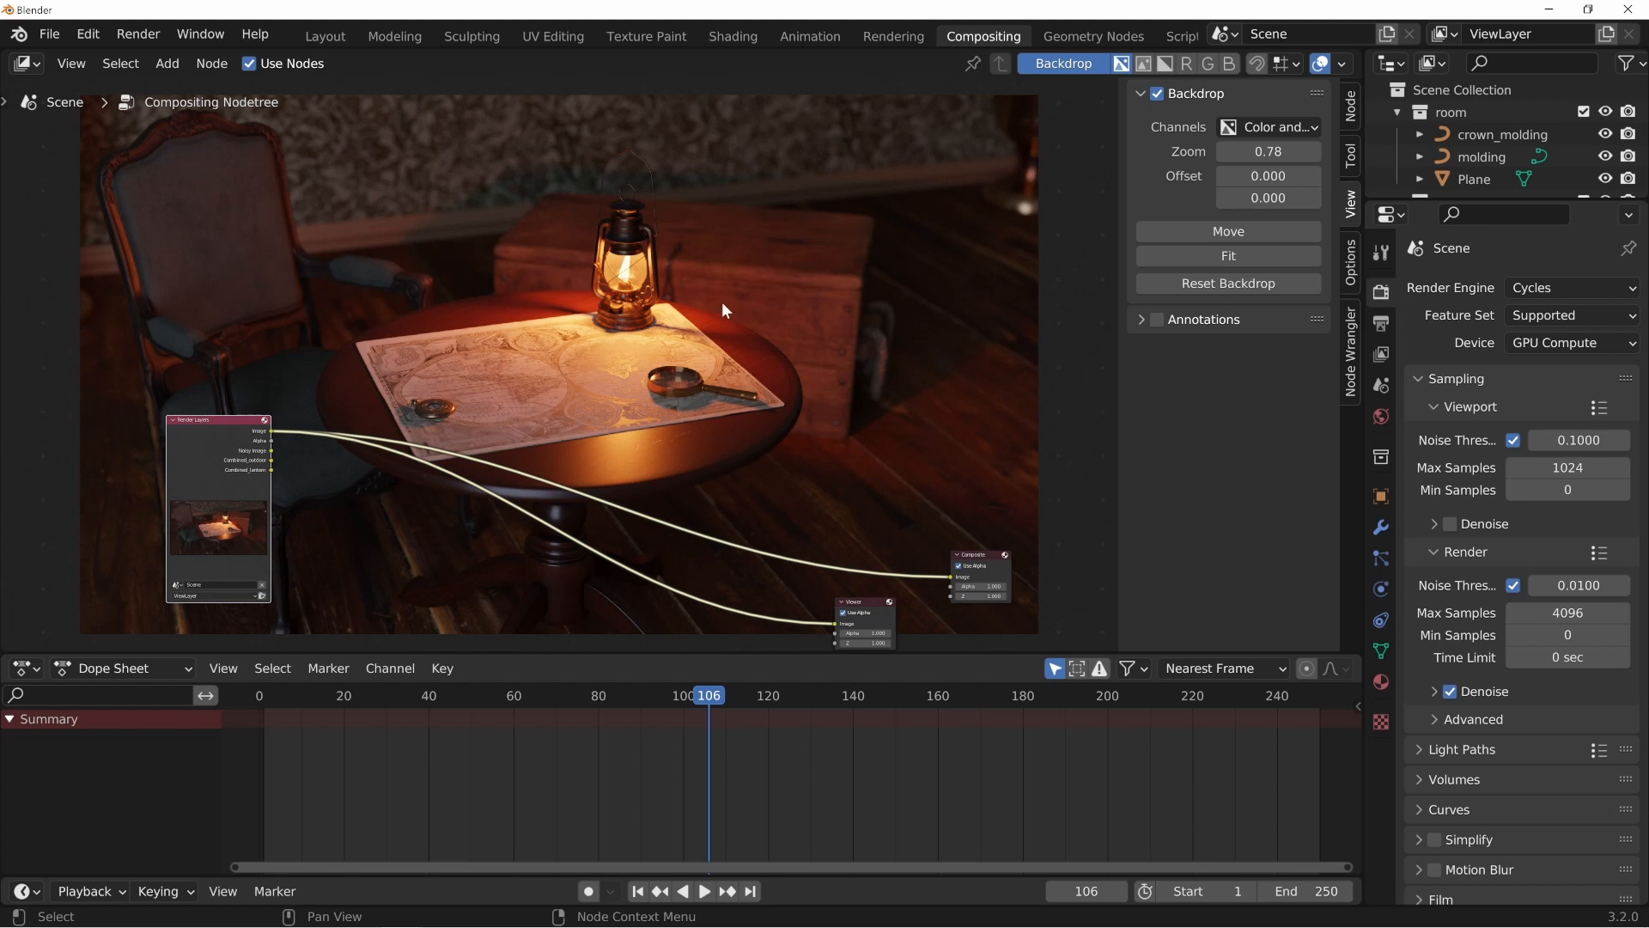
left_click_drag(218, 419, 159, 445)
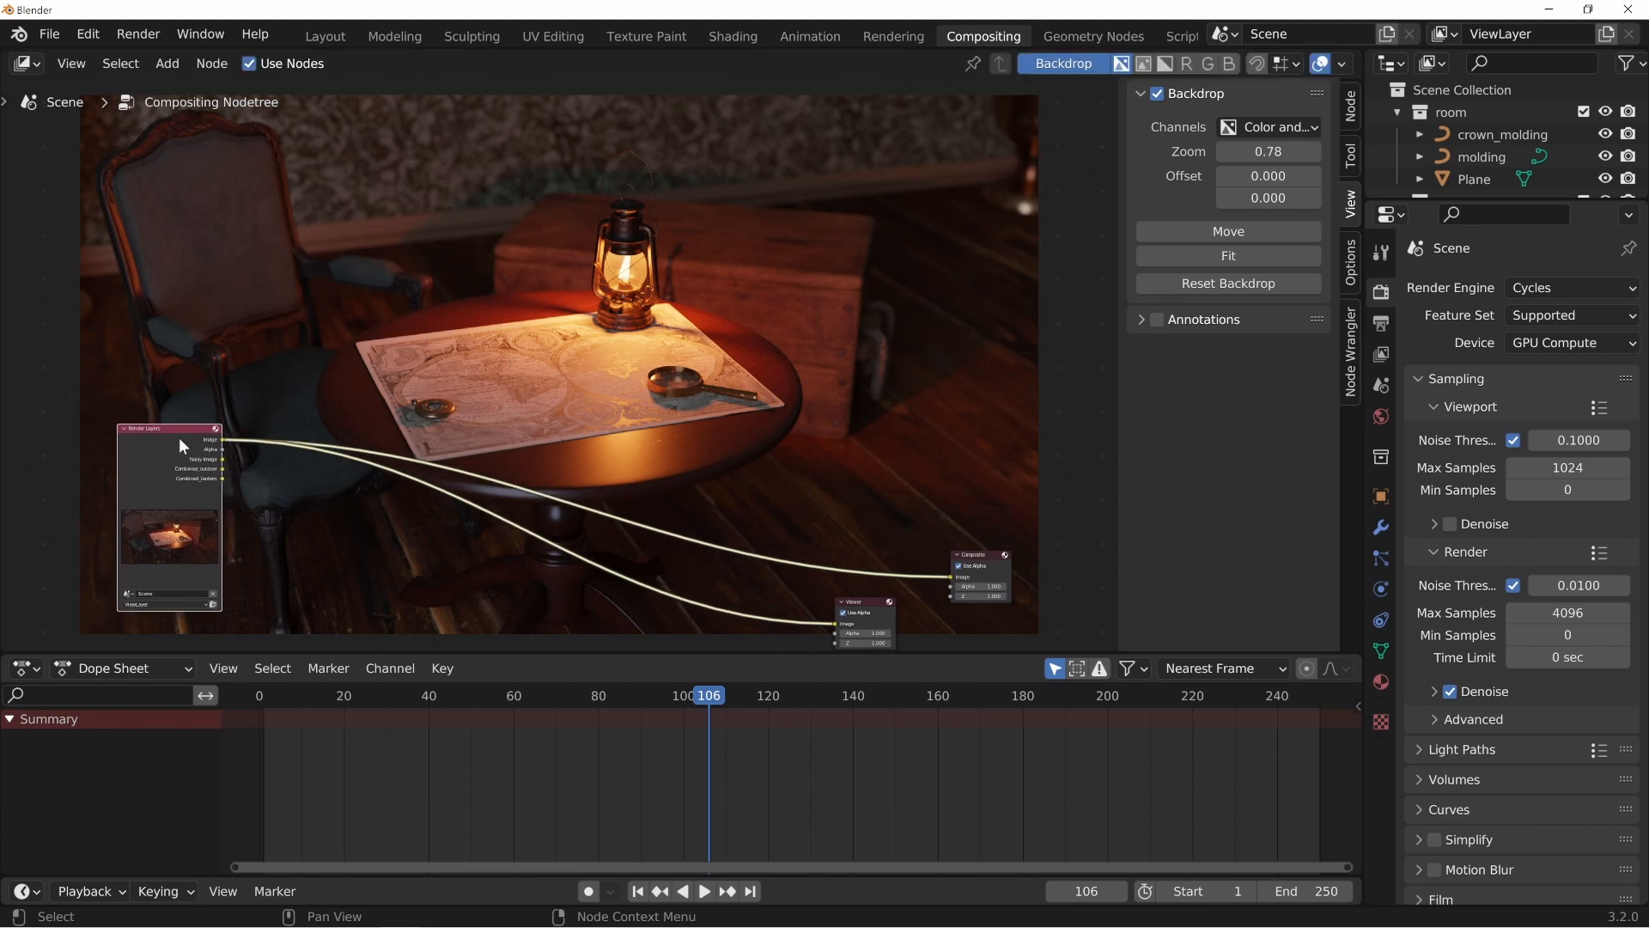
mouse_move(196, 453)
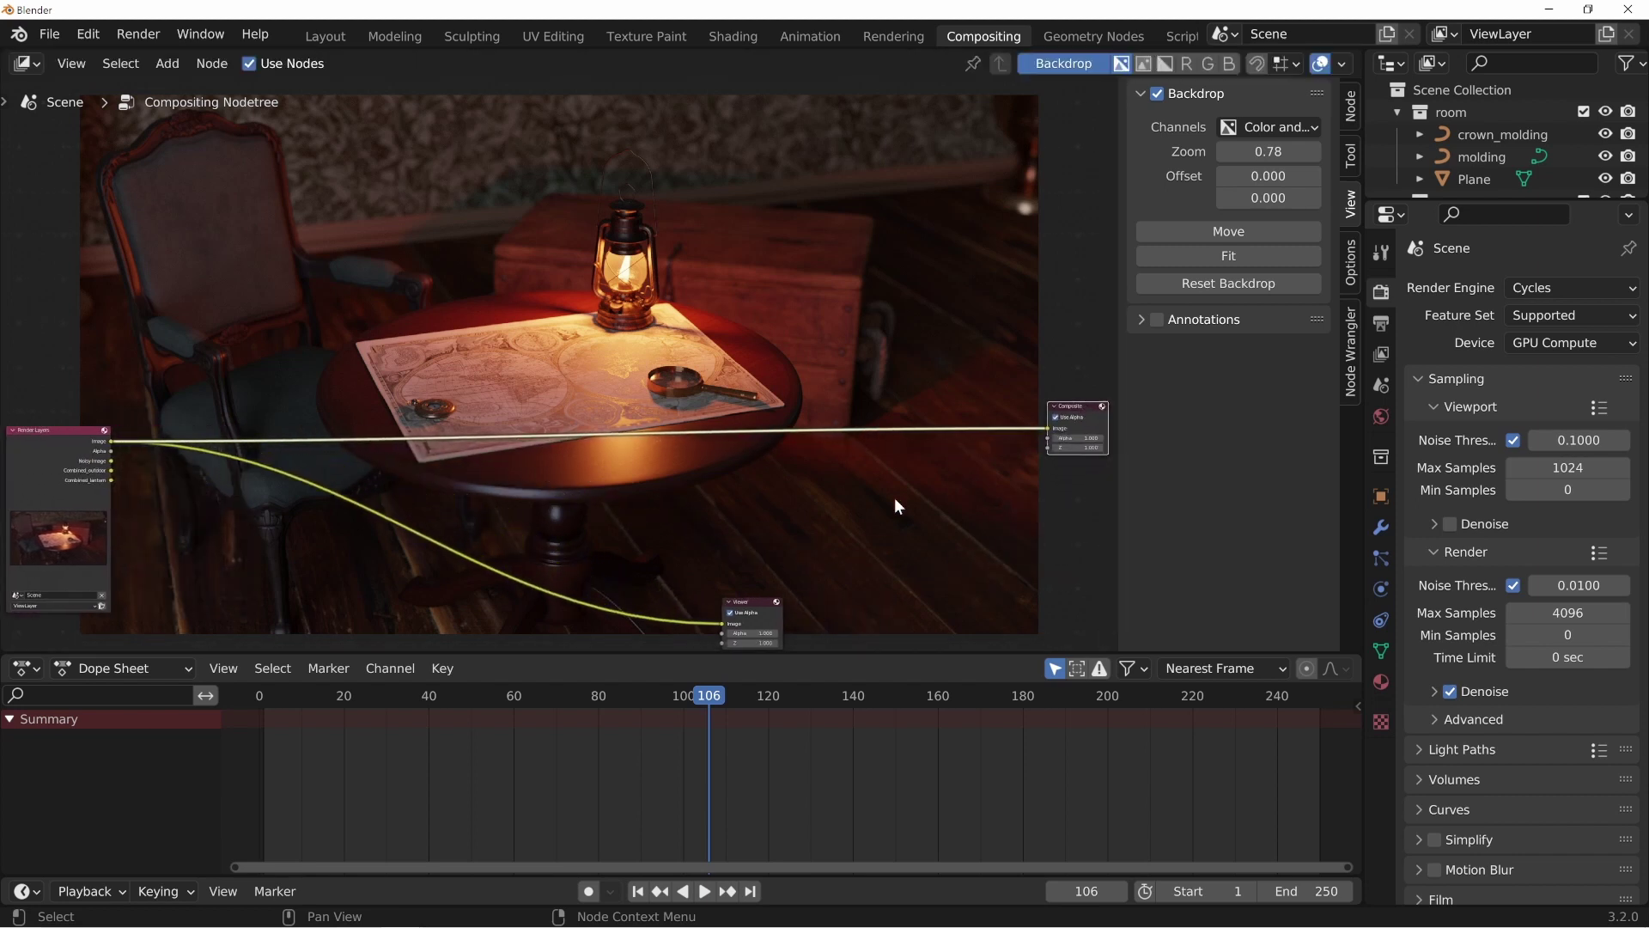
left_click_drag(59, 429, 71, 462)
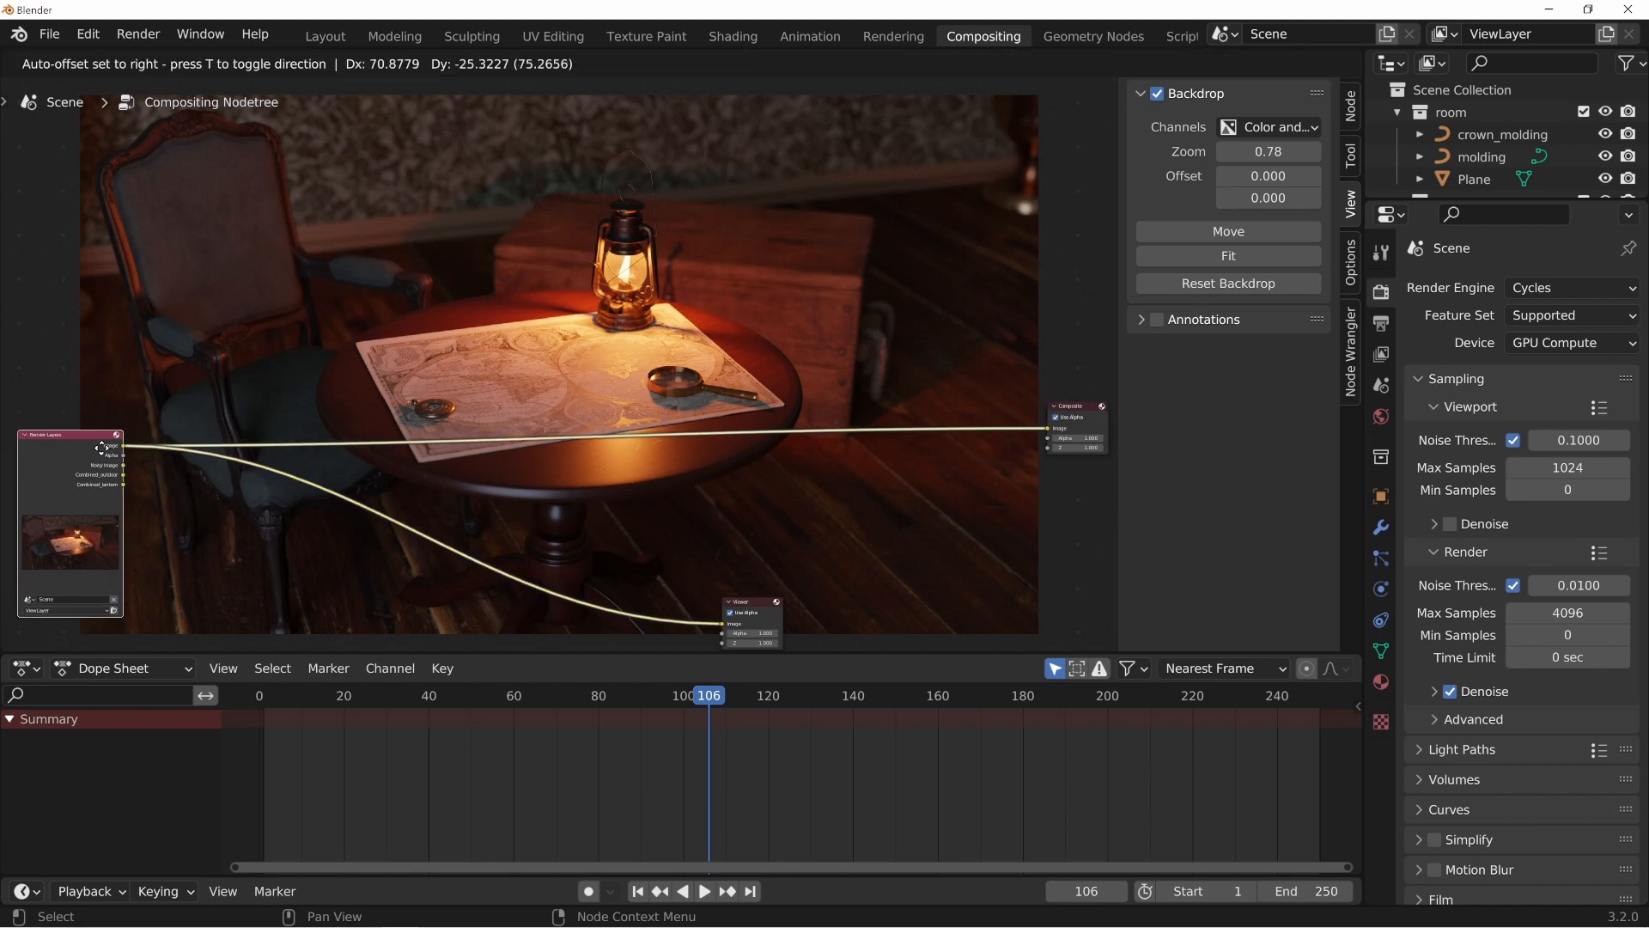